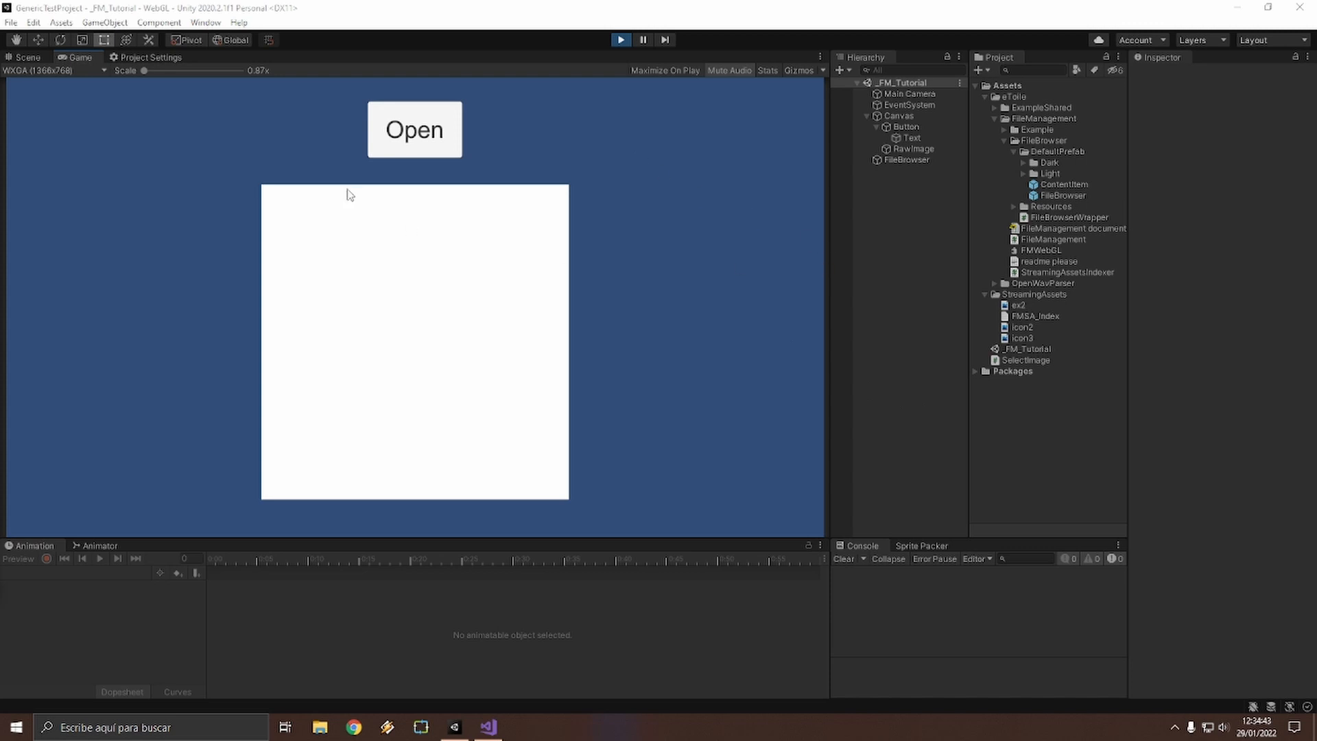
# Step: In play mode, load ex2.png through the file browser, then stop playing
pyautogui.click(413, 130)
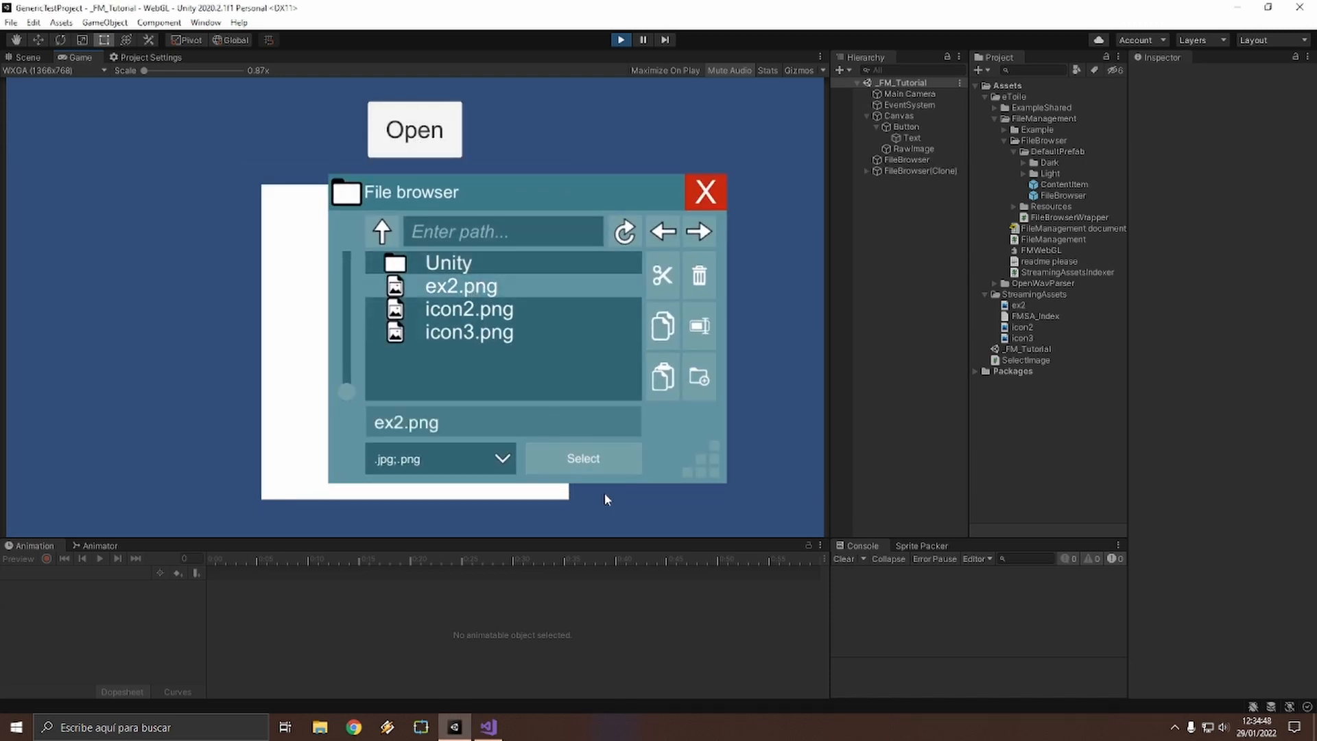
pyautogui.click(583, 457)
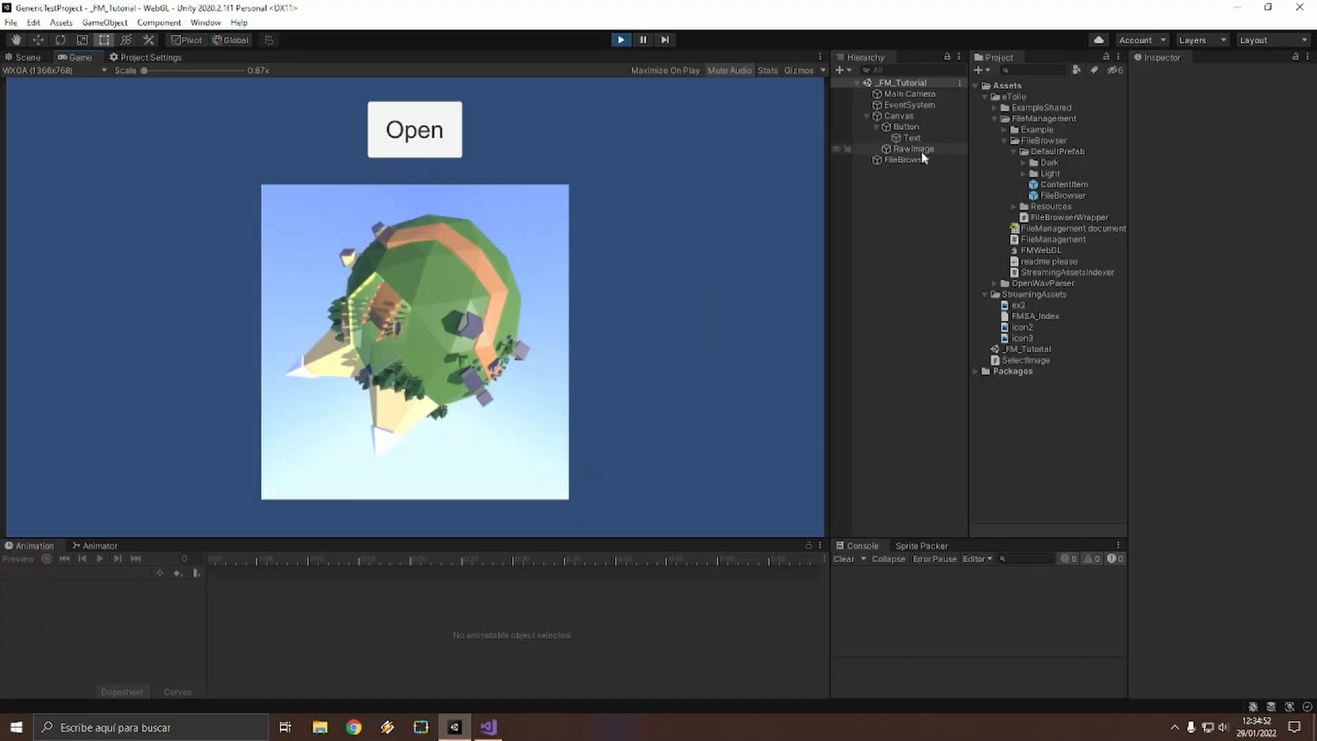
pyautogui.click(913, 149)
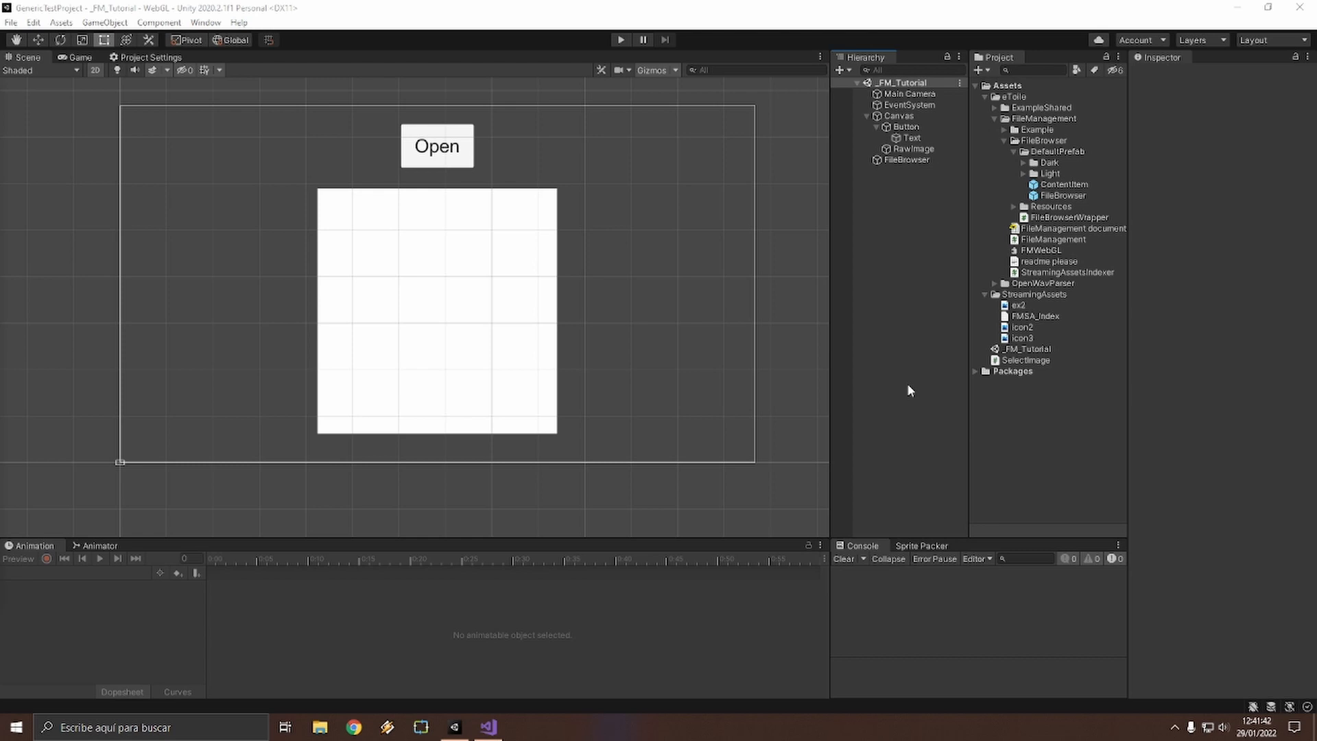
# Step: Add a MyFileBrowser folder in DefaultPrefab containing duplicated ContentItem and FileBrowser prefabs
pyautogui.rightClick(1056, 151)
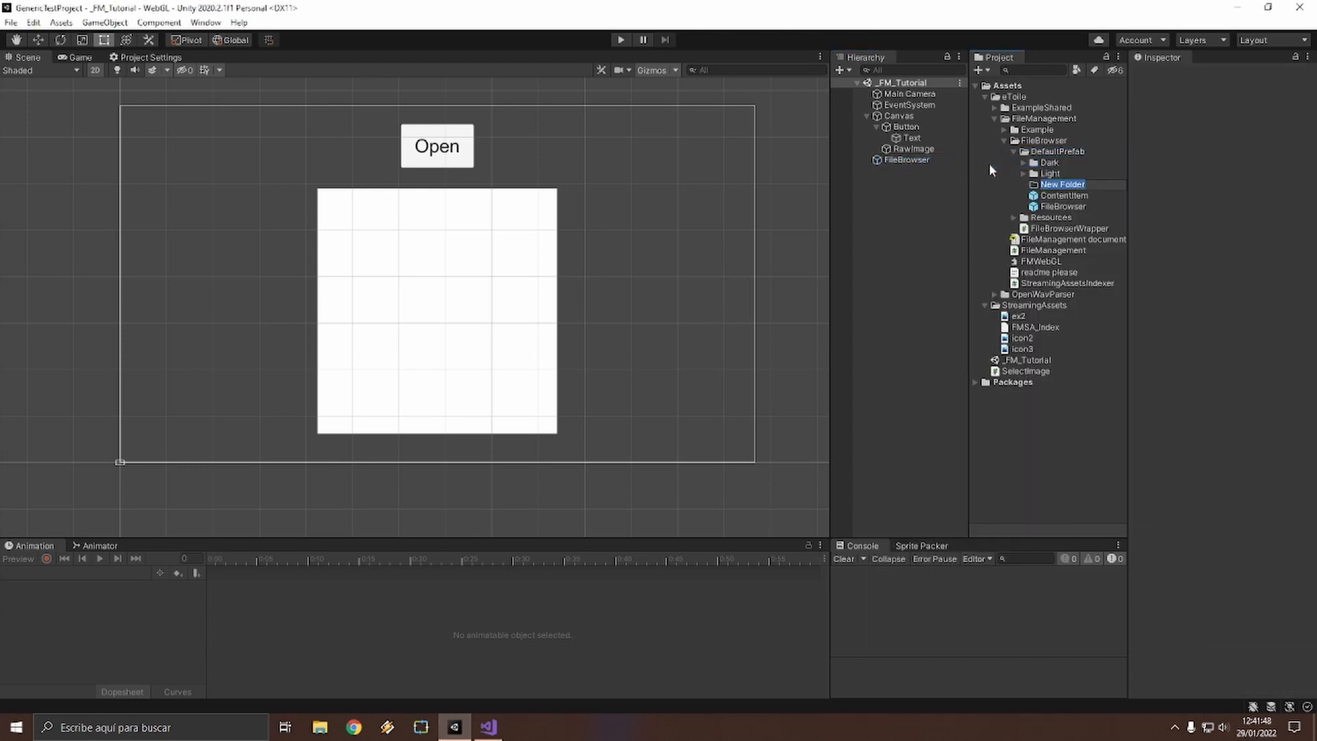
pyautogui.write('MyFileBr')
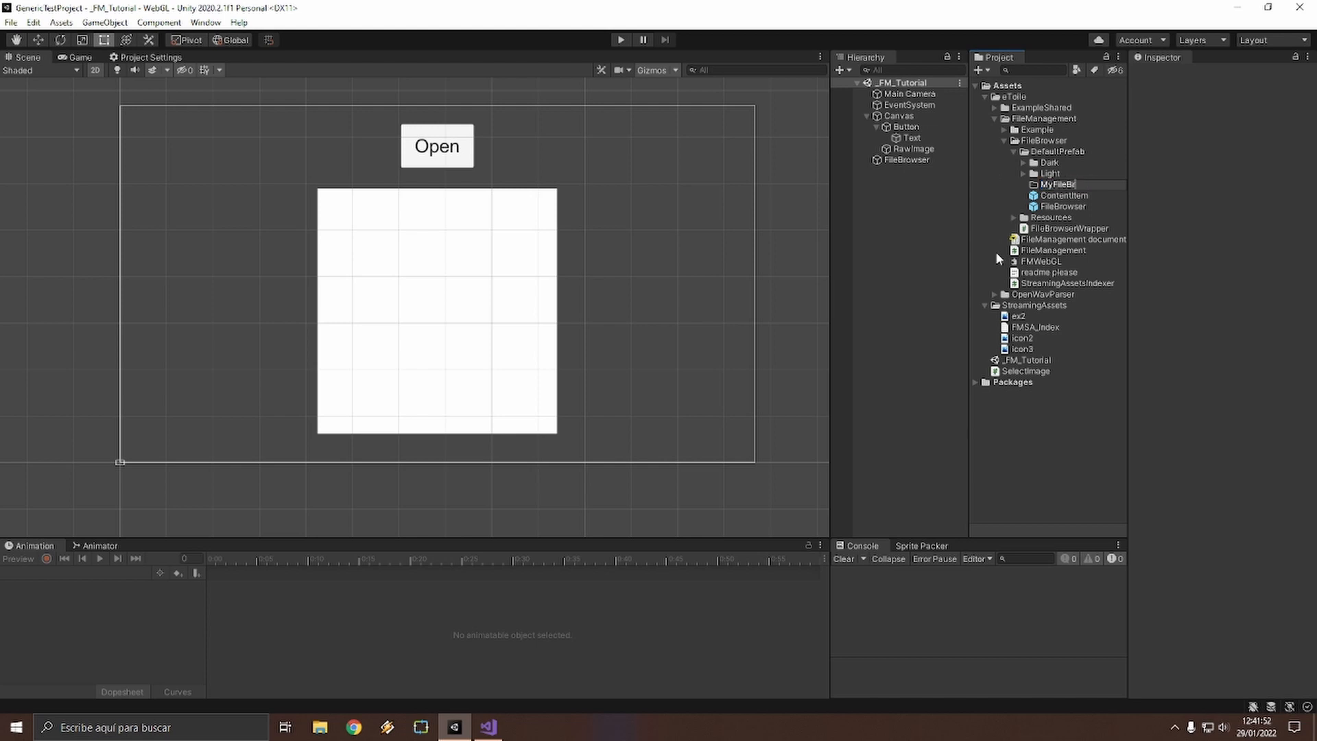
pyautogui.click(1066, 183)
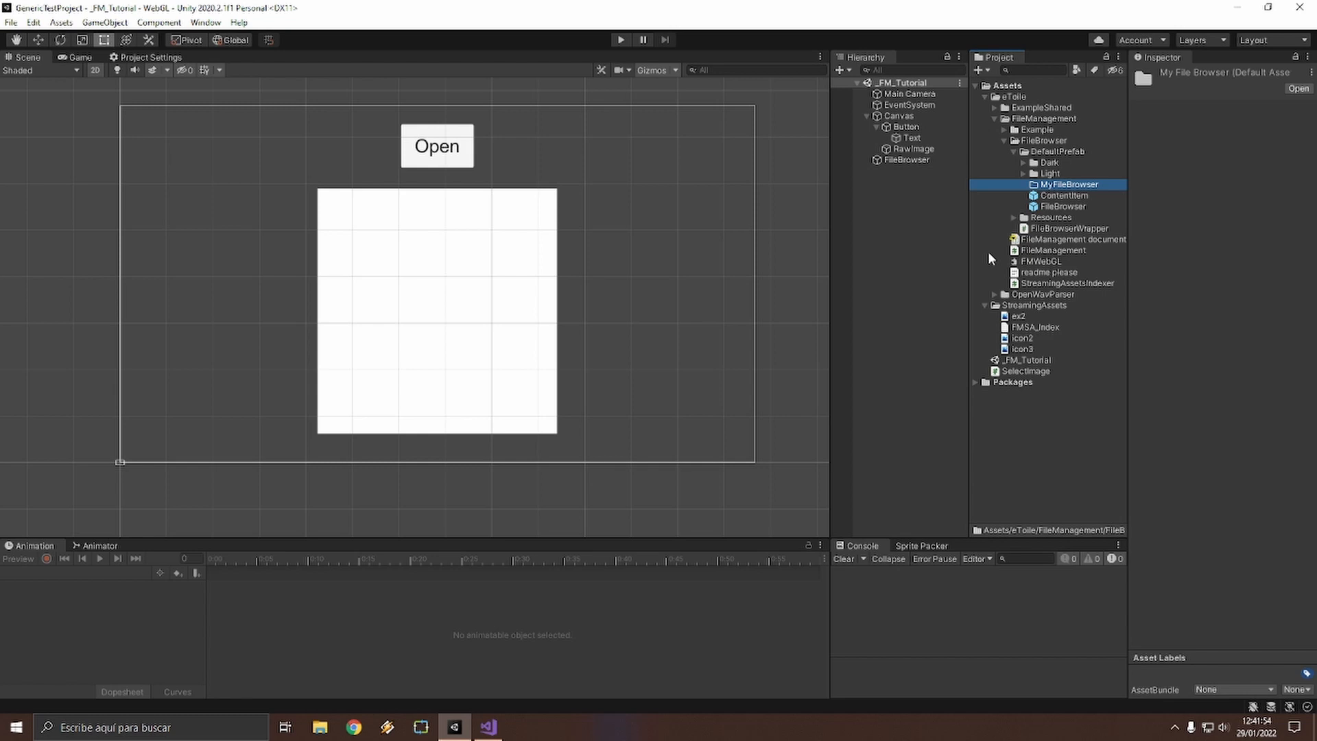
pyautogui.click(1063, 205)
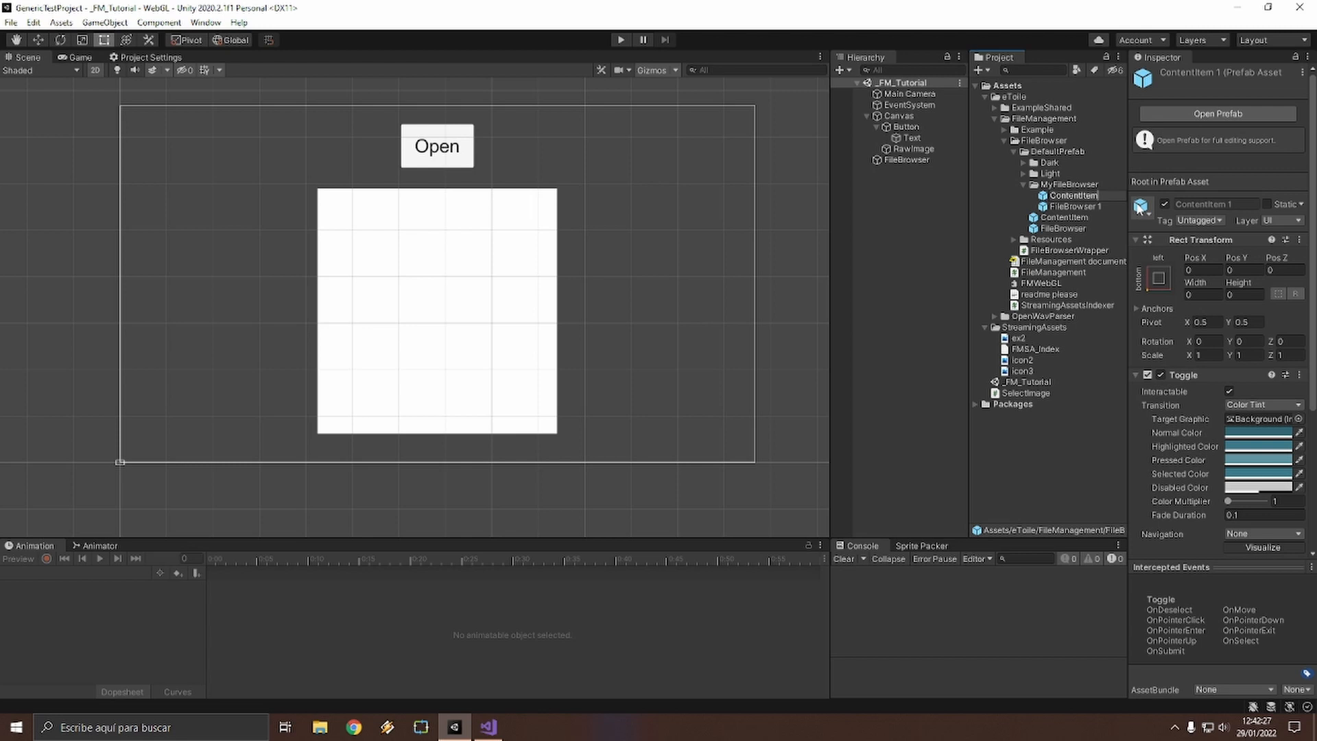
# Step: Rename FileBrowser 1 to FileBrowser and set its Content Item to MyFileBrowser/ContentItem
pyautogui.click(1076, 206)
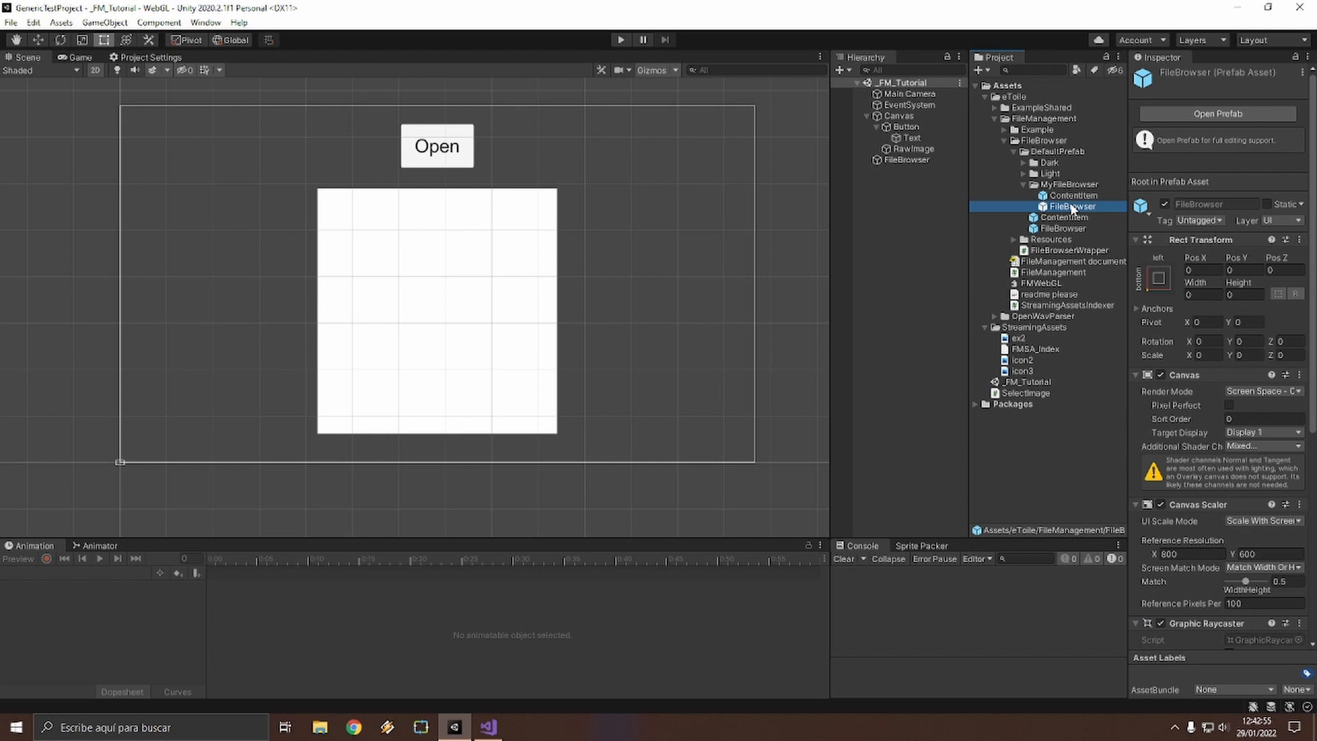
pyautogui.scroll(-3)
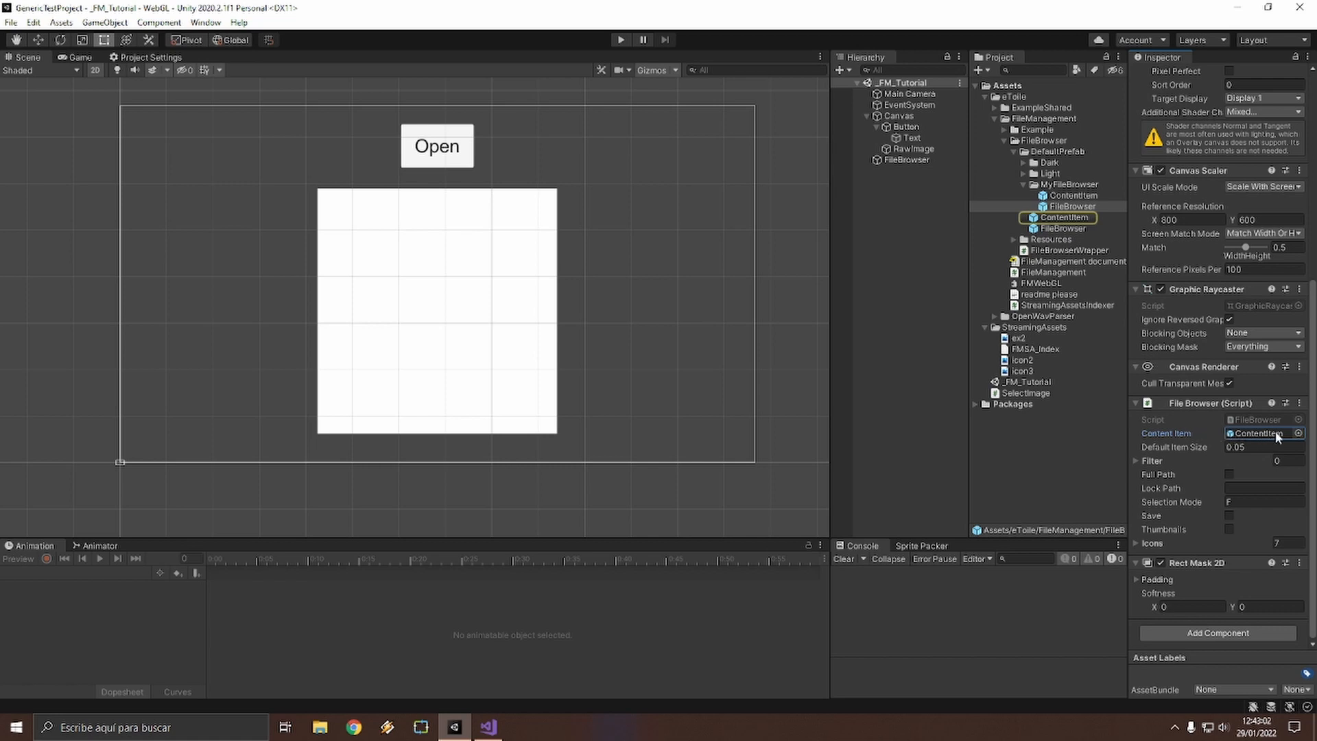
pyautogui.click(1071, 207)
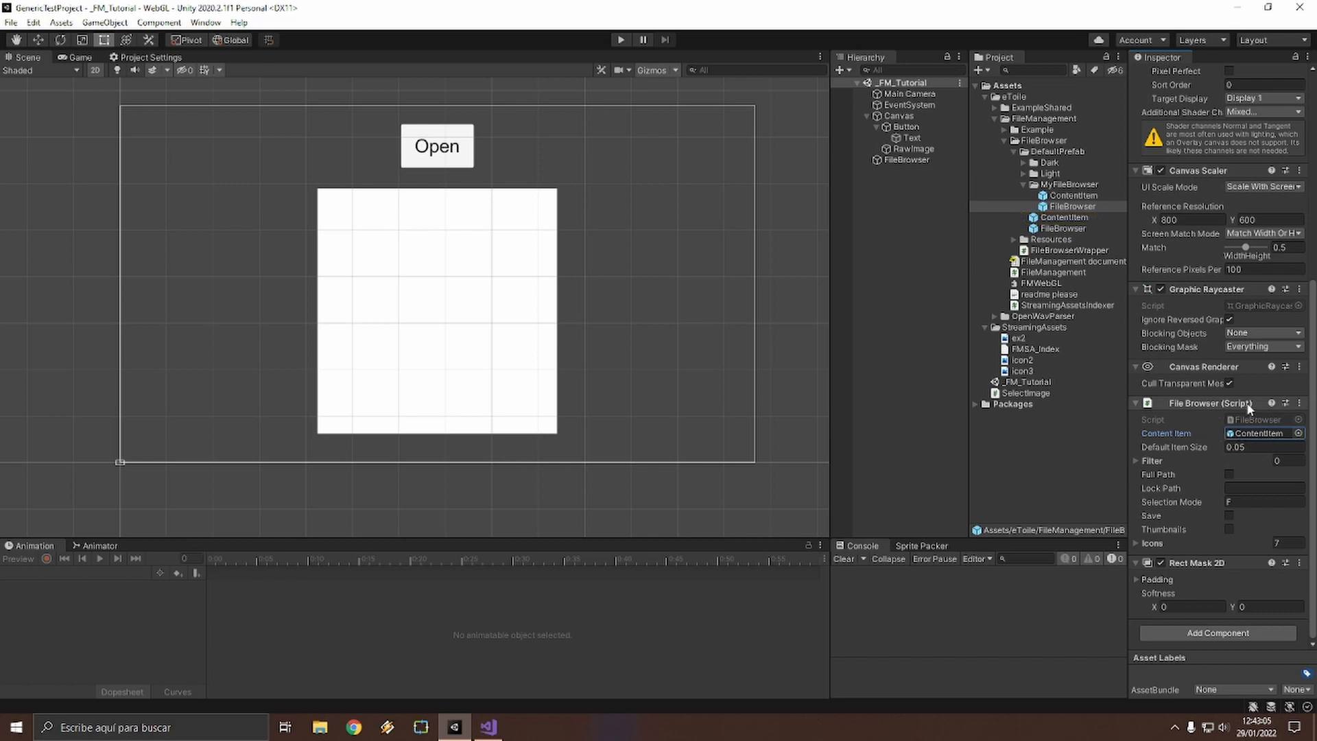
pyautogui.click(1073, 195)
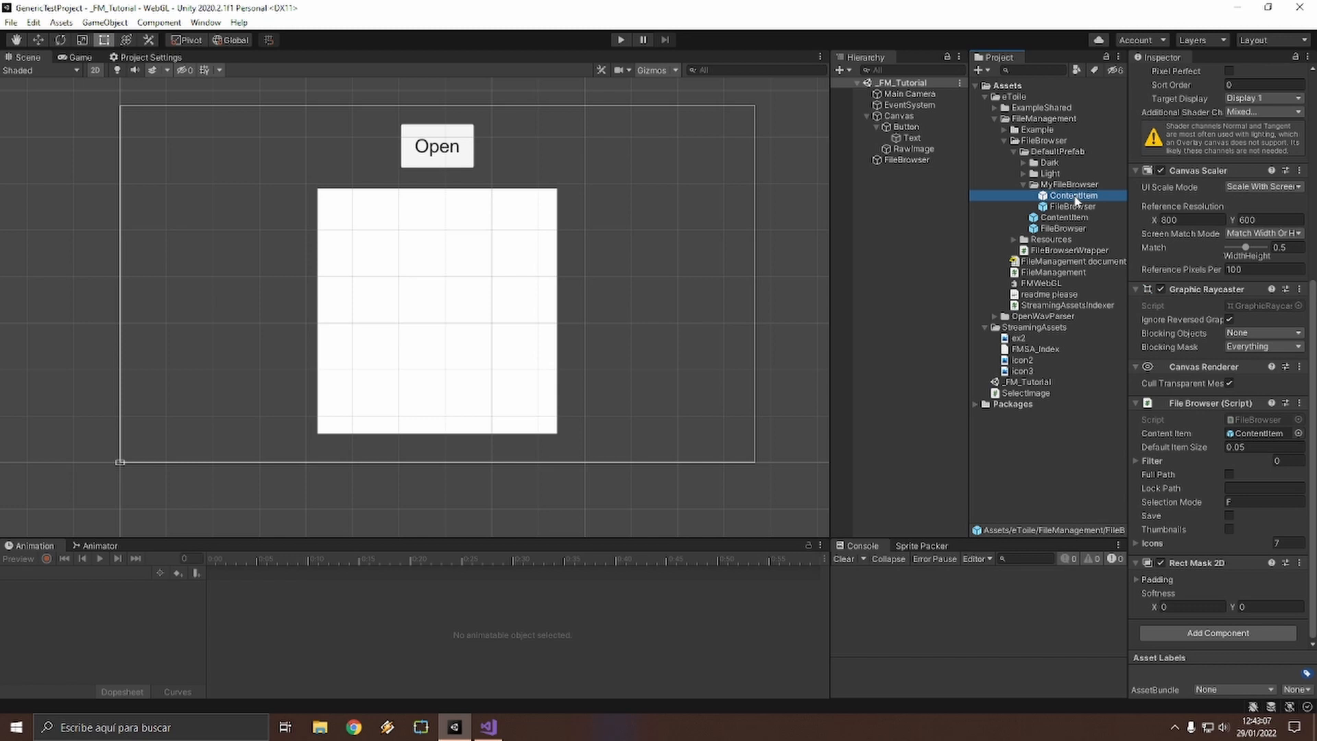
pyautogui.click(1073, 206)
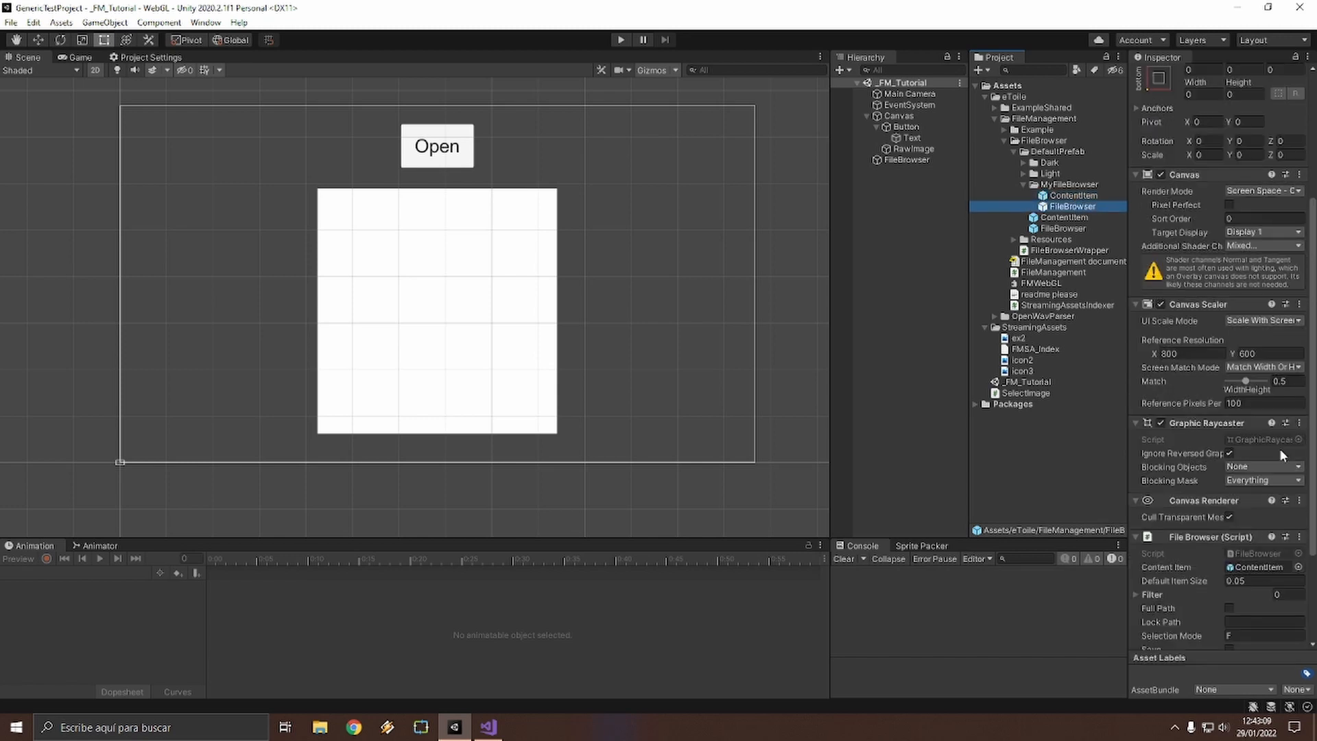
pyautogui.click(1065, 217)
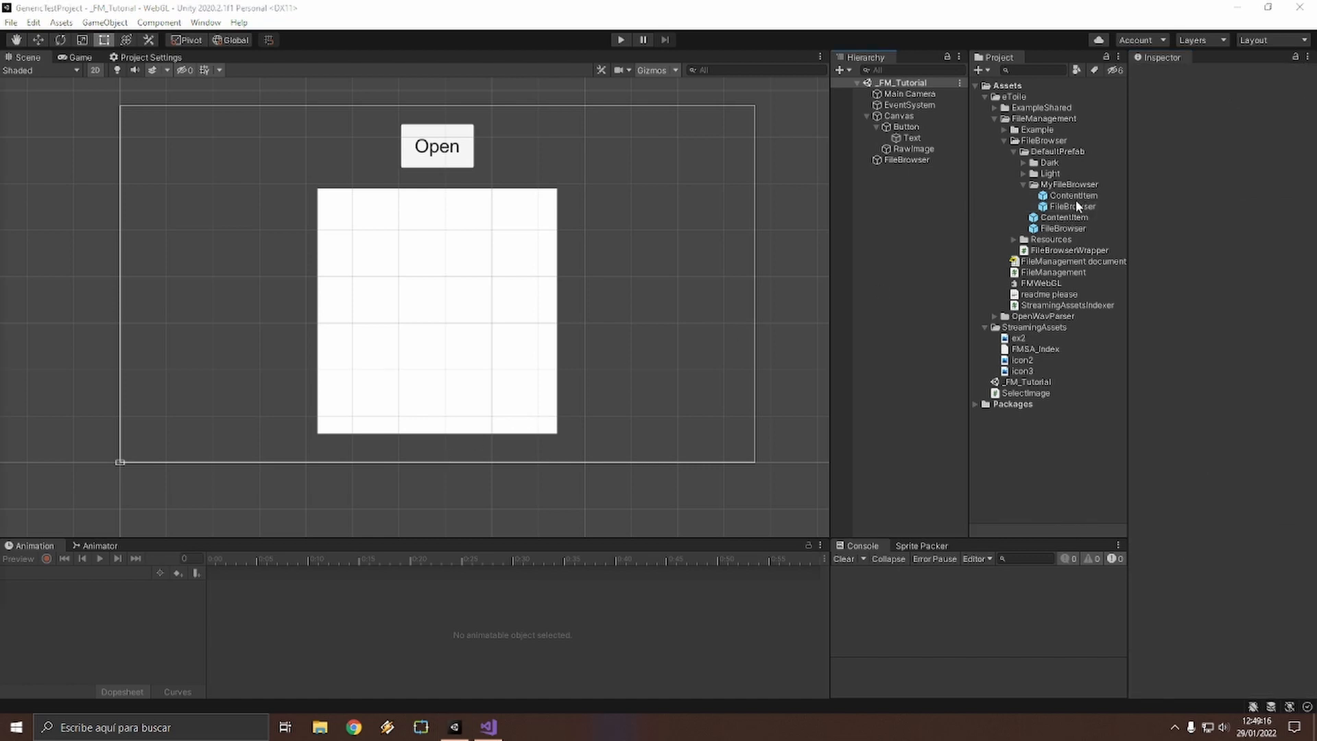
# Step: Open MyFileBrowser/FileBrowser in Prefab Mode
pyautogui.click(1070, 206)
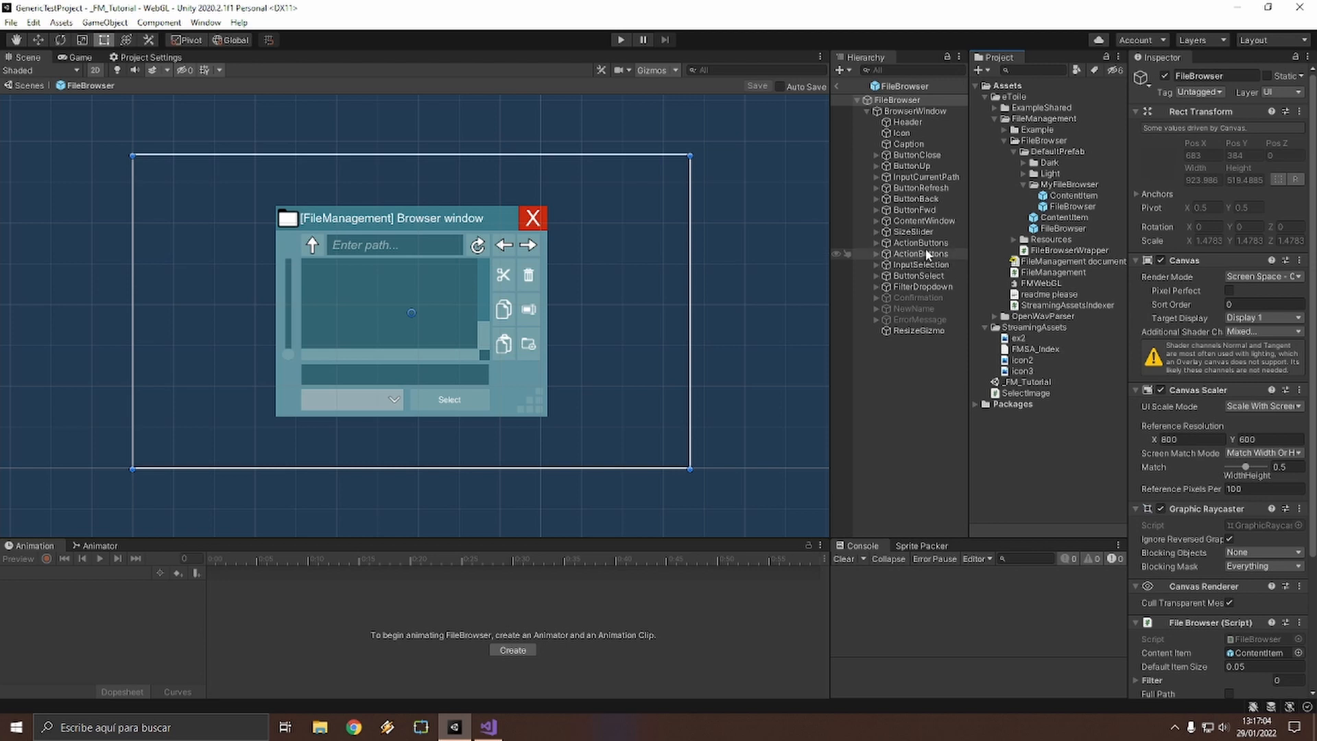
pyautogui.moveTo(932, 199)
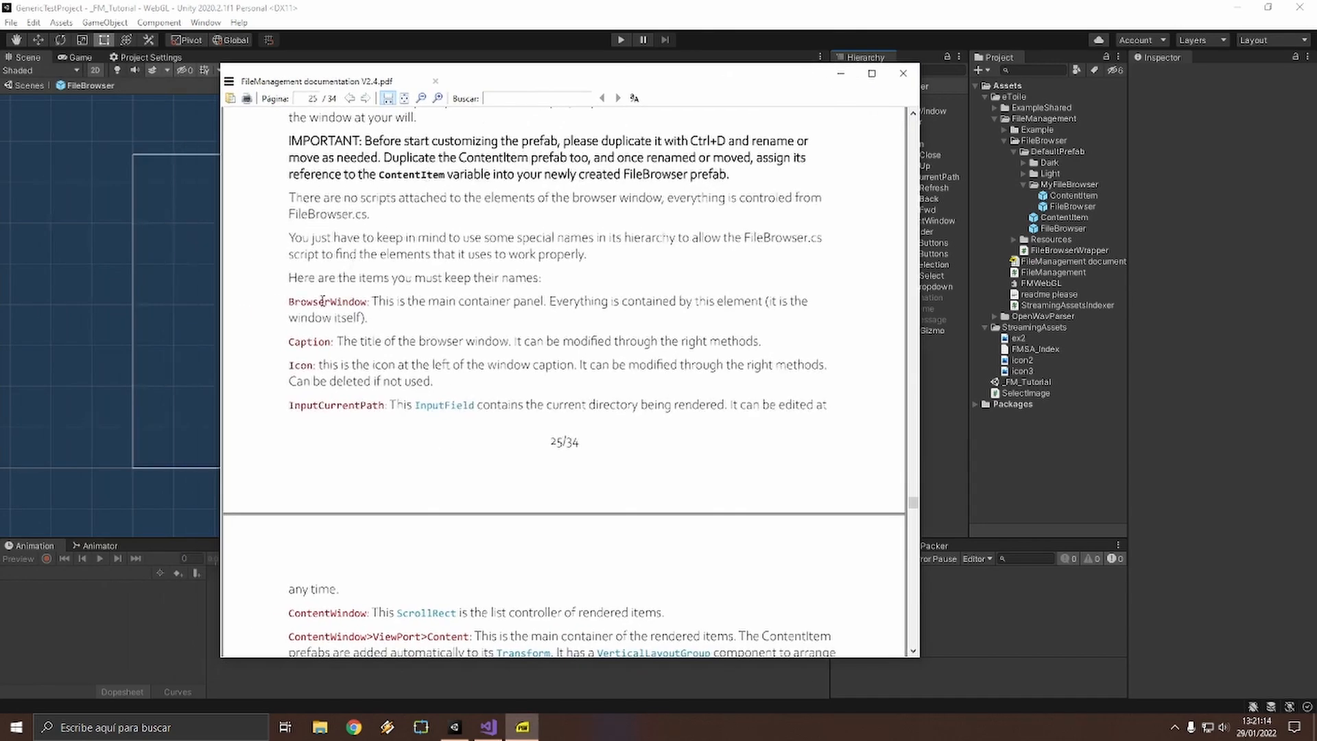
# Step: Read the required element names, such as BrowserWindow, on pages 25–26
pyautogui.doubleClick(329, 300)
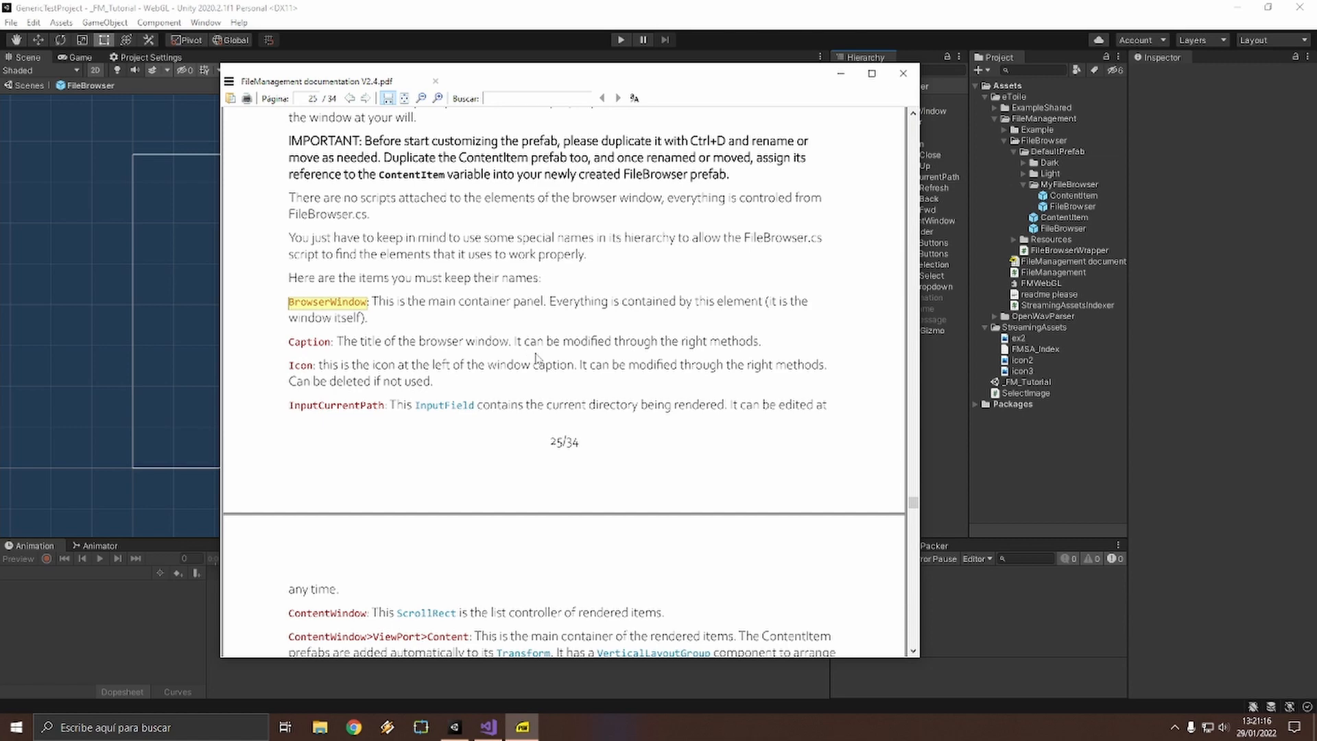
pyautogui.scroll(-3)
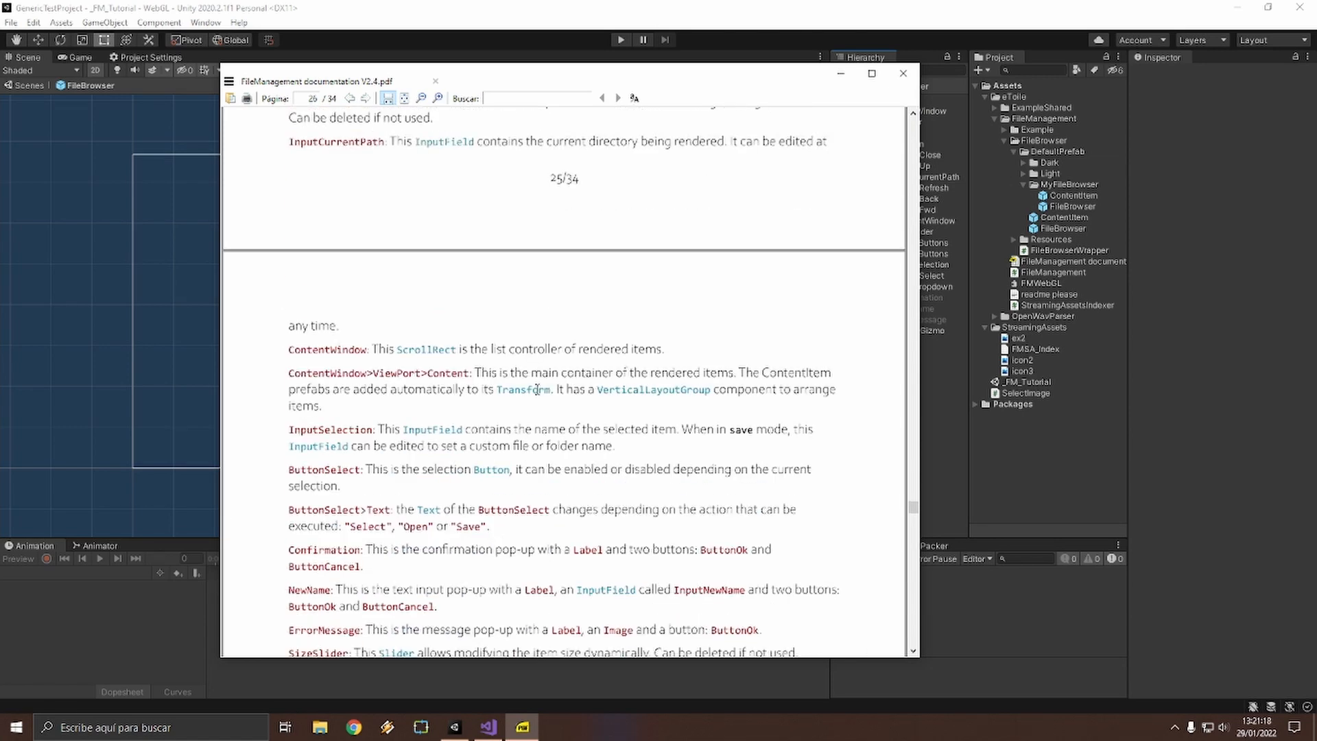
pyautogui.scroll(-3)
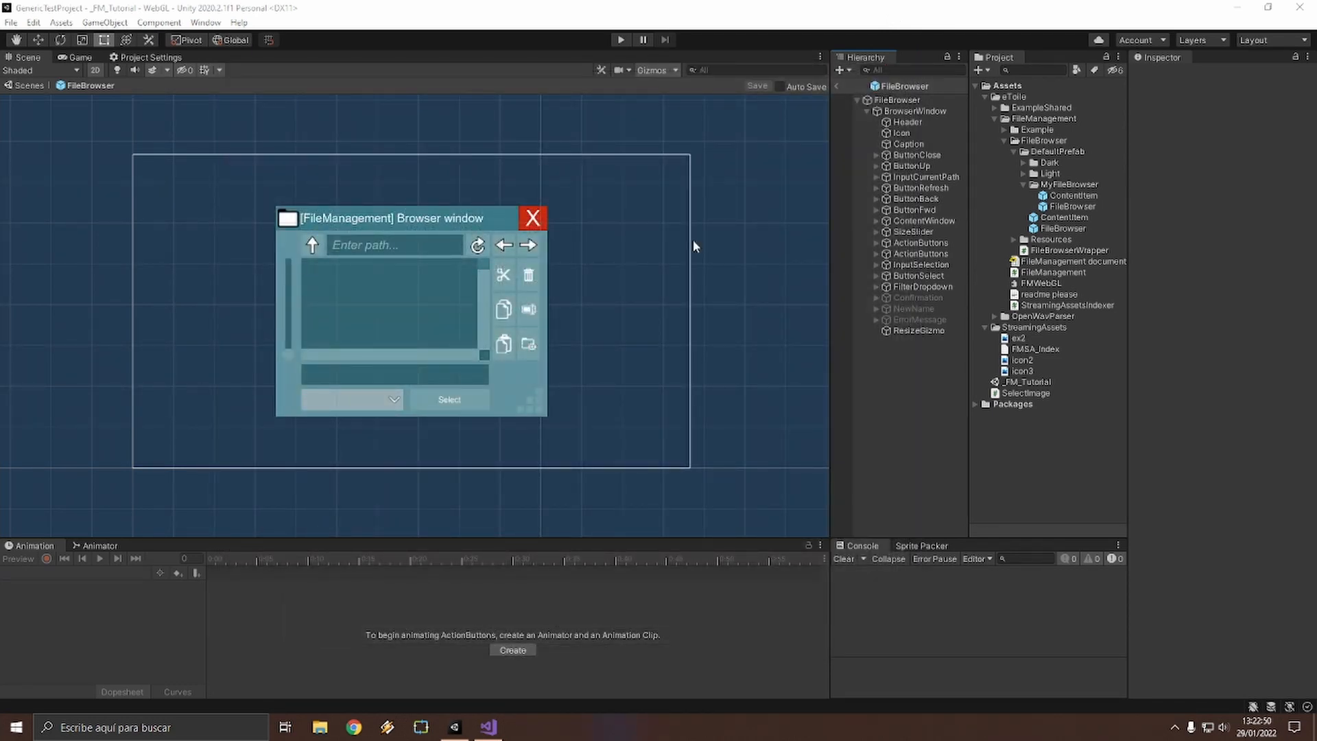
# Step: Go through the caption, navigation buttons, path field and file list in the prefab hierarchy
pyautogui.click(916, 111)
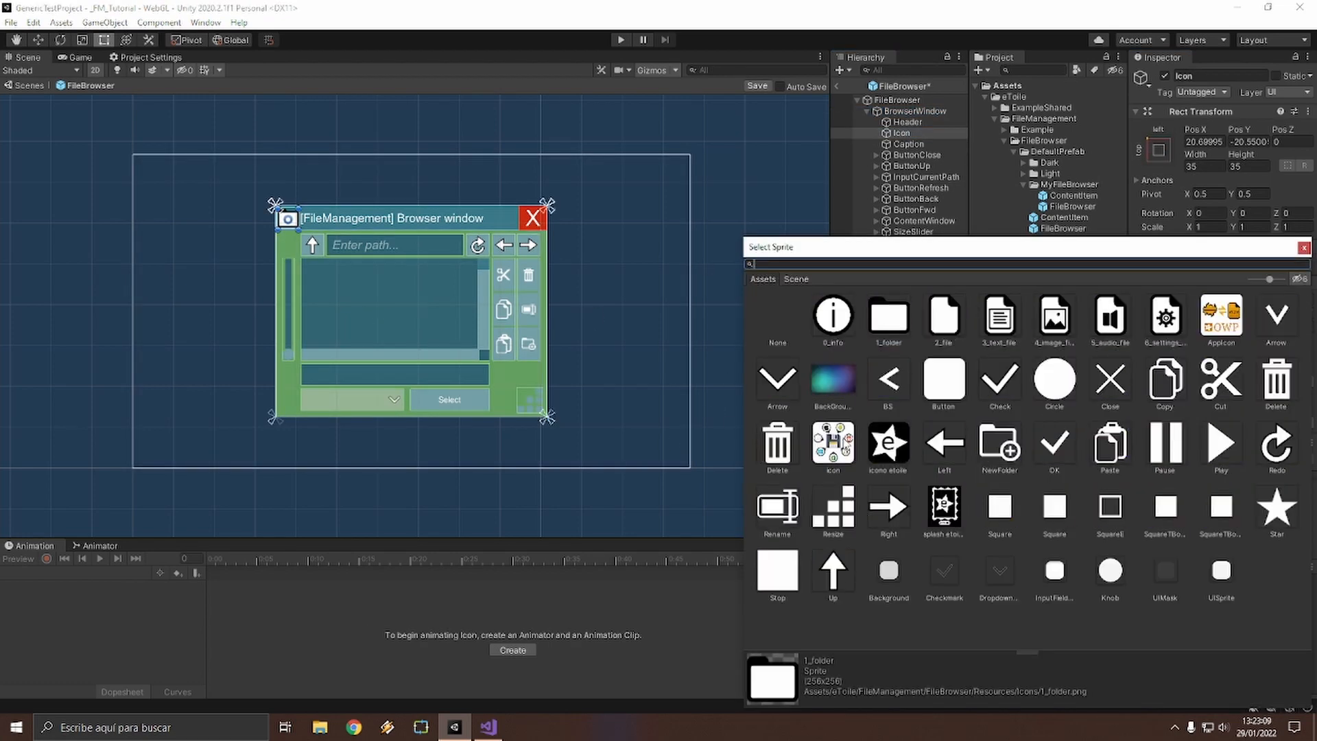
pyautogui.click(907, 144)
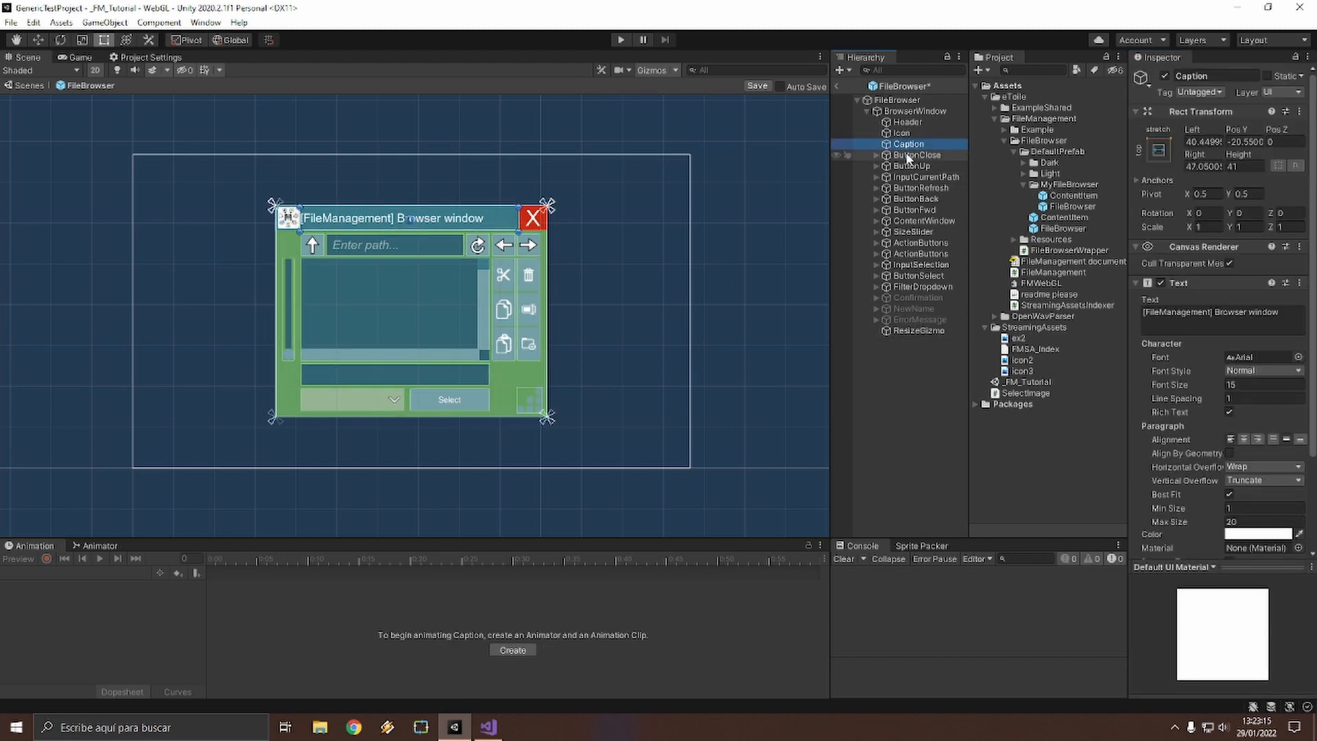
pyautogui.click(924, 176)
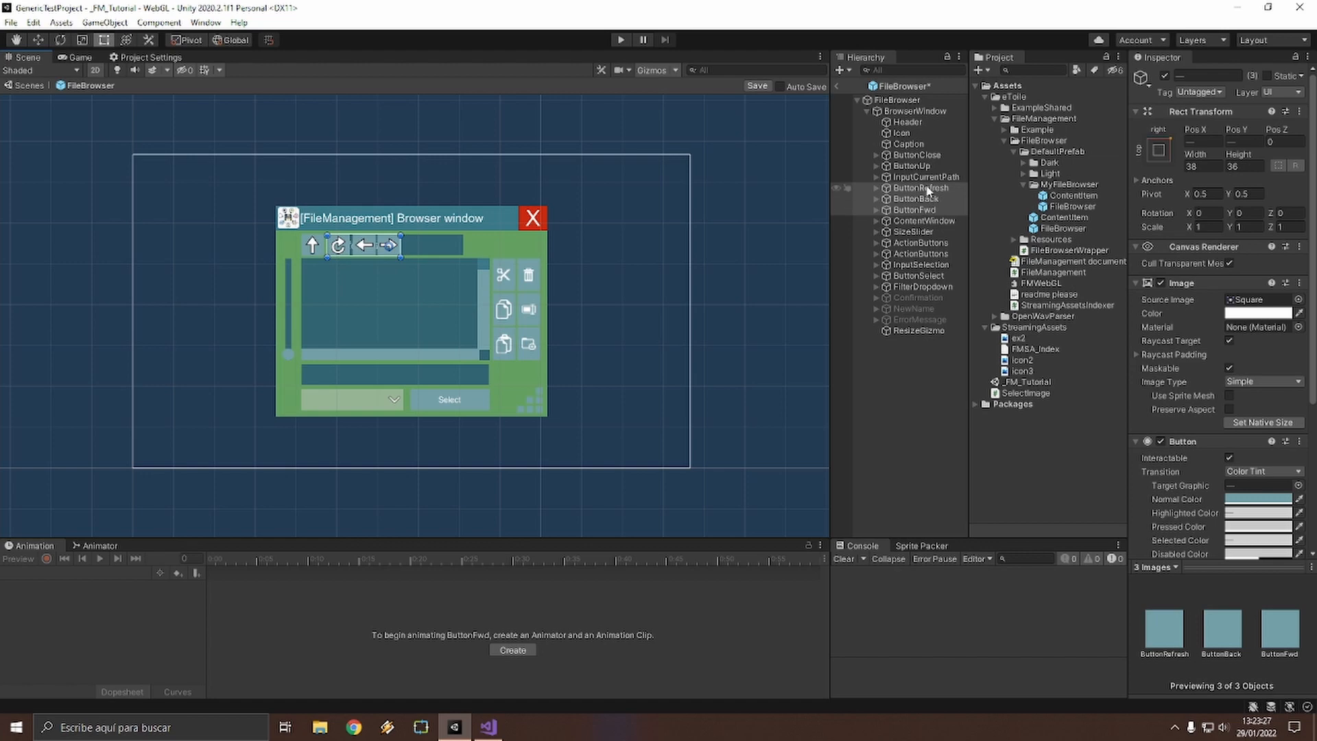
pyautogui.click(921, 177)
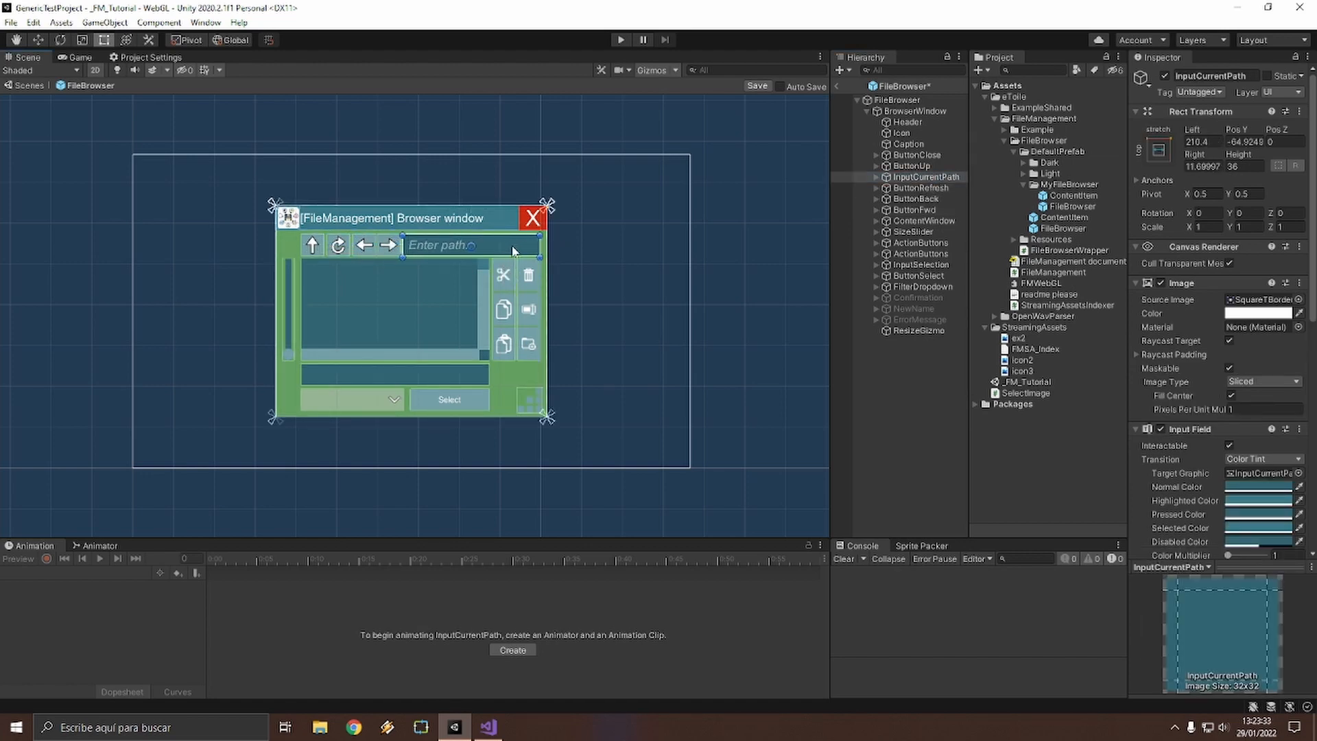
pyautogui.click(927, 220)
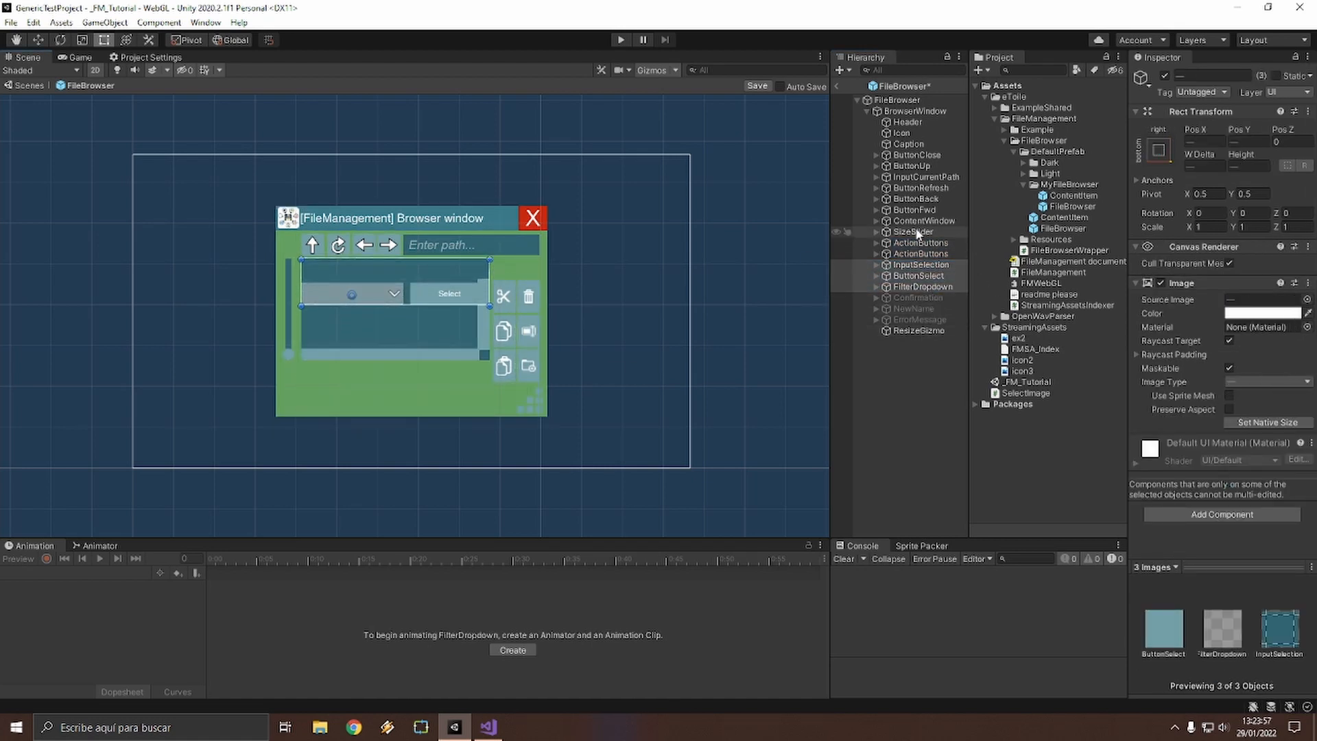
pyautogui.click(924, 220)
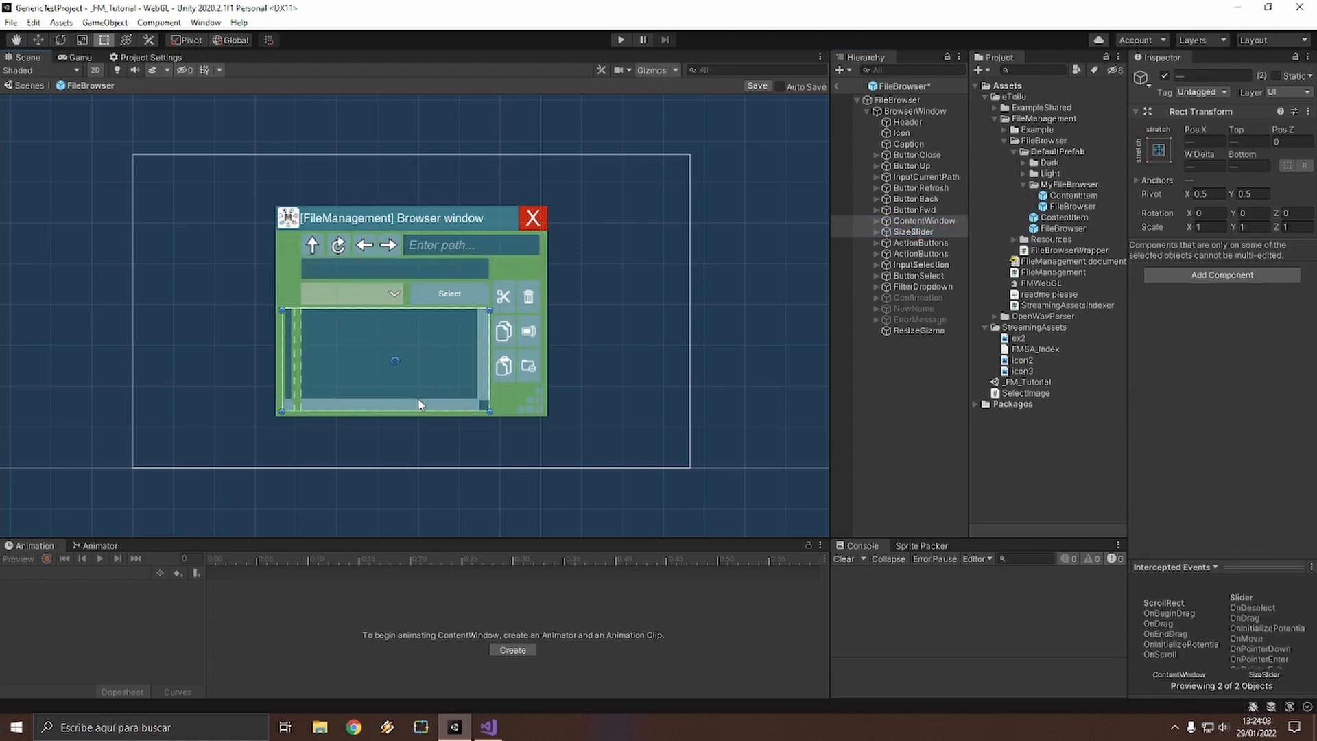
# Step: Move the selection field and action buttons above ContentWindow, then set button and ContentWindow anchors
pyautogui.click(921, 265)
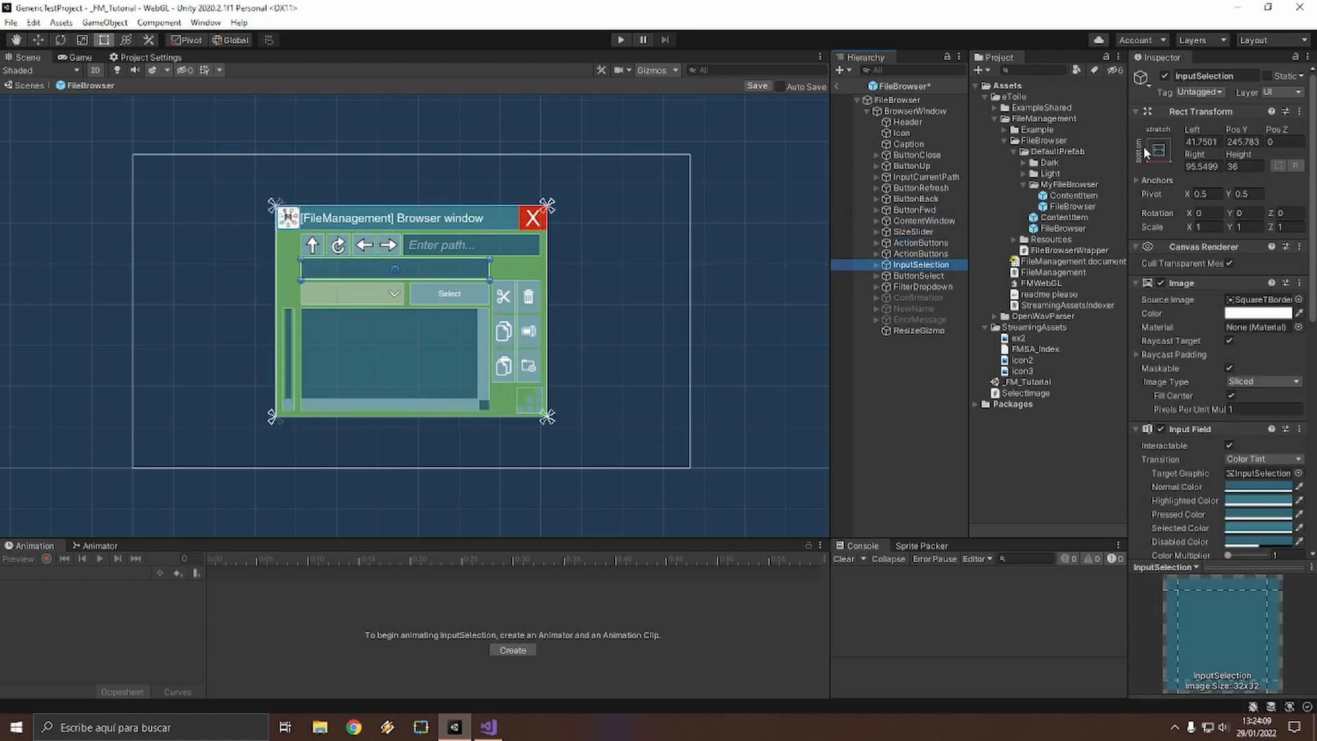
pyautogui.click(922, 253)
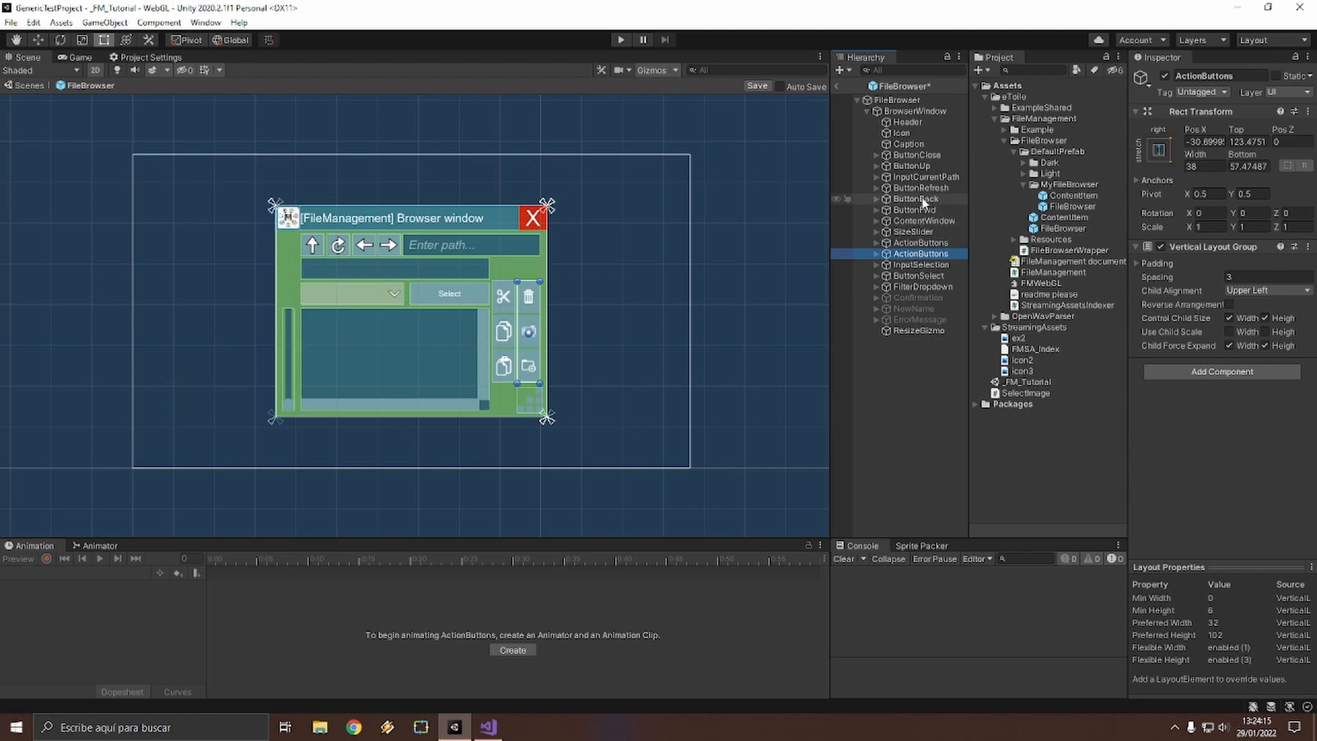
pyautogui.click(923, 177)
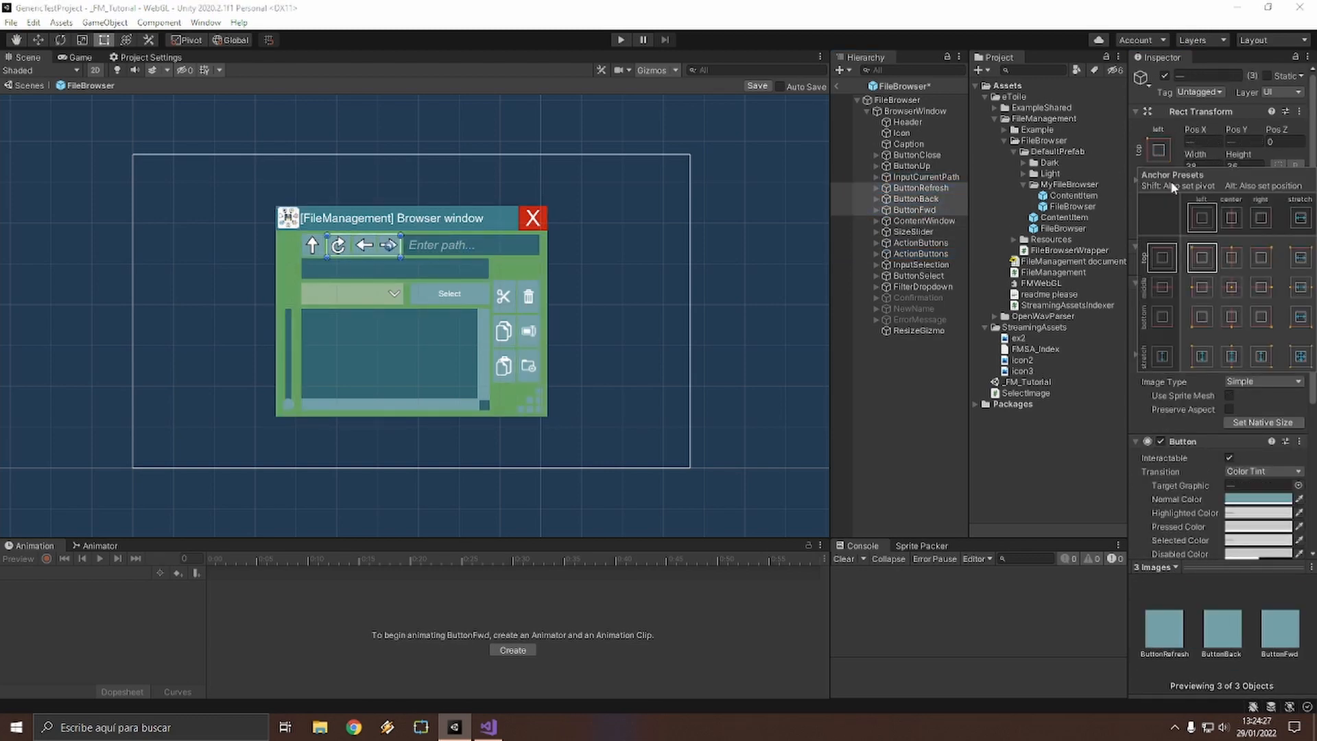
pyautogui.click(924, 220)
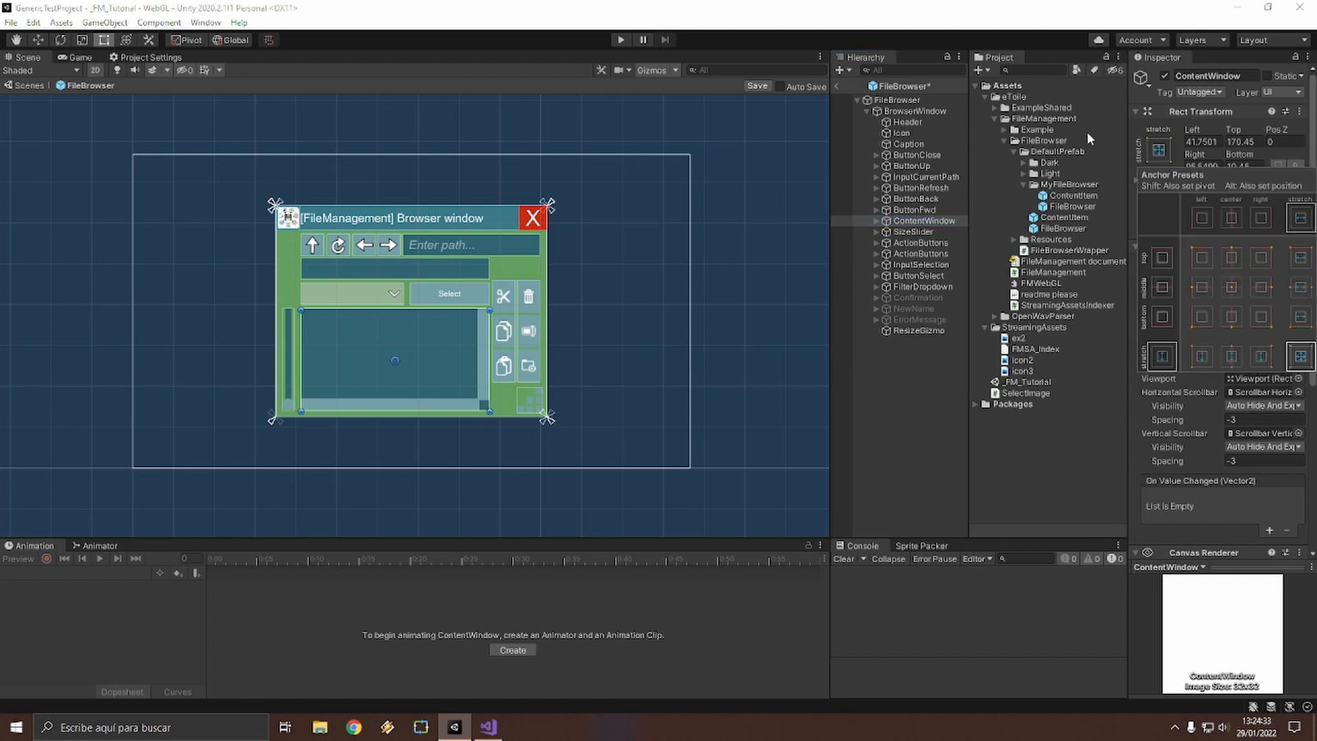
pyautogui.click(921, 243)
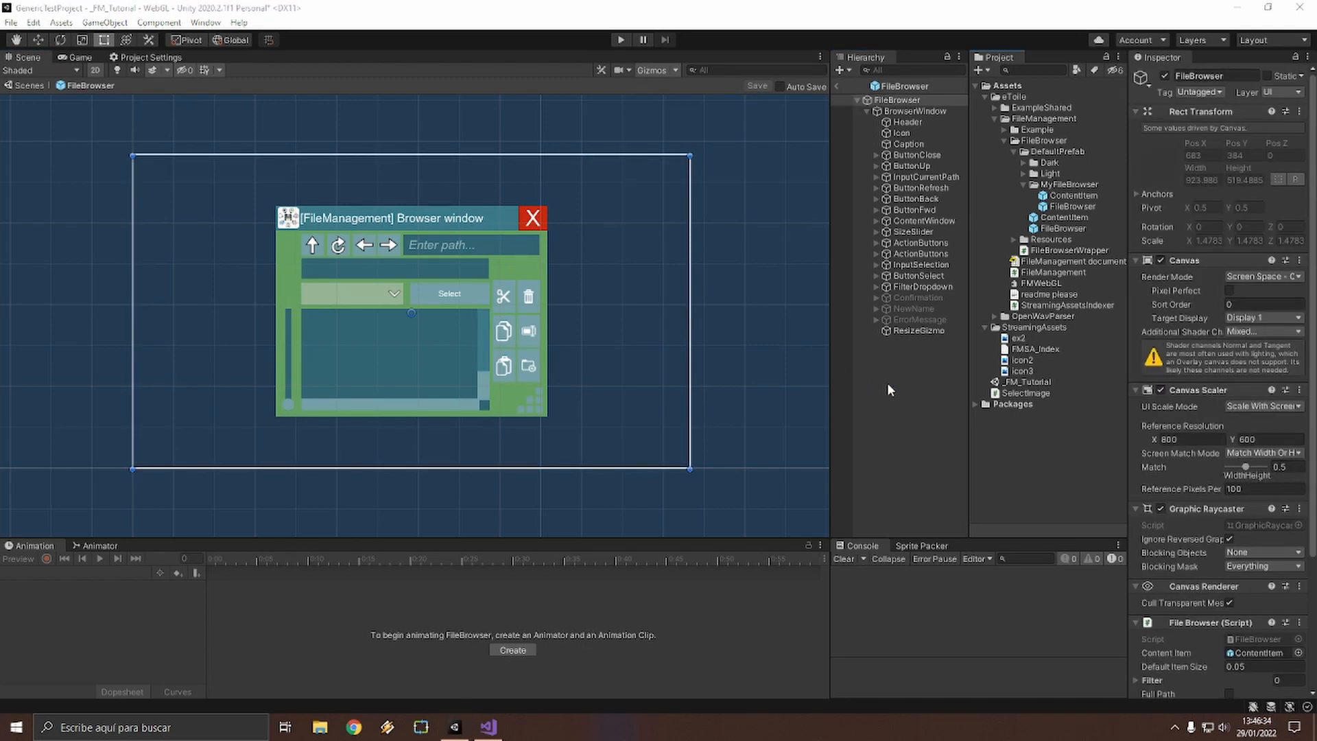
pyautogui.moveTo(892, 389)
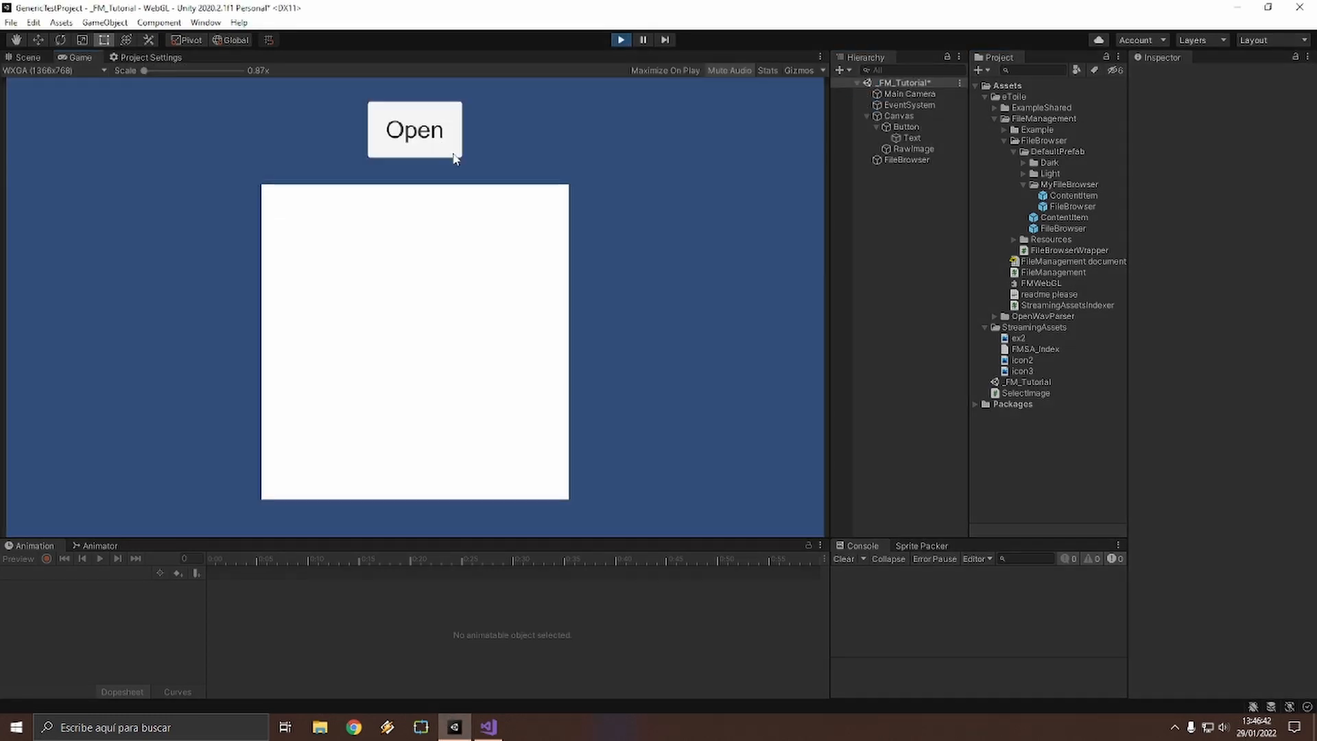
# Step: Stop the test run of the _FM_Tutorial scene
pyautogui.click(413, 130)
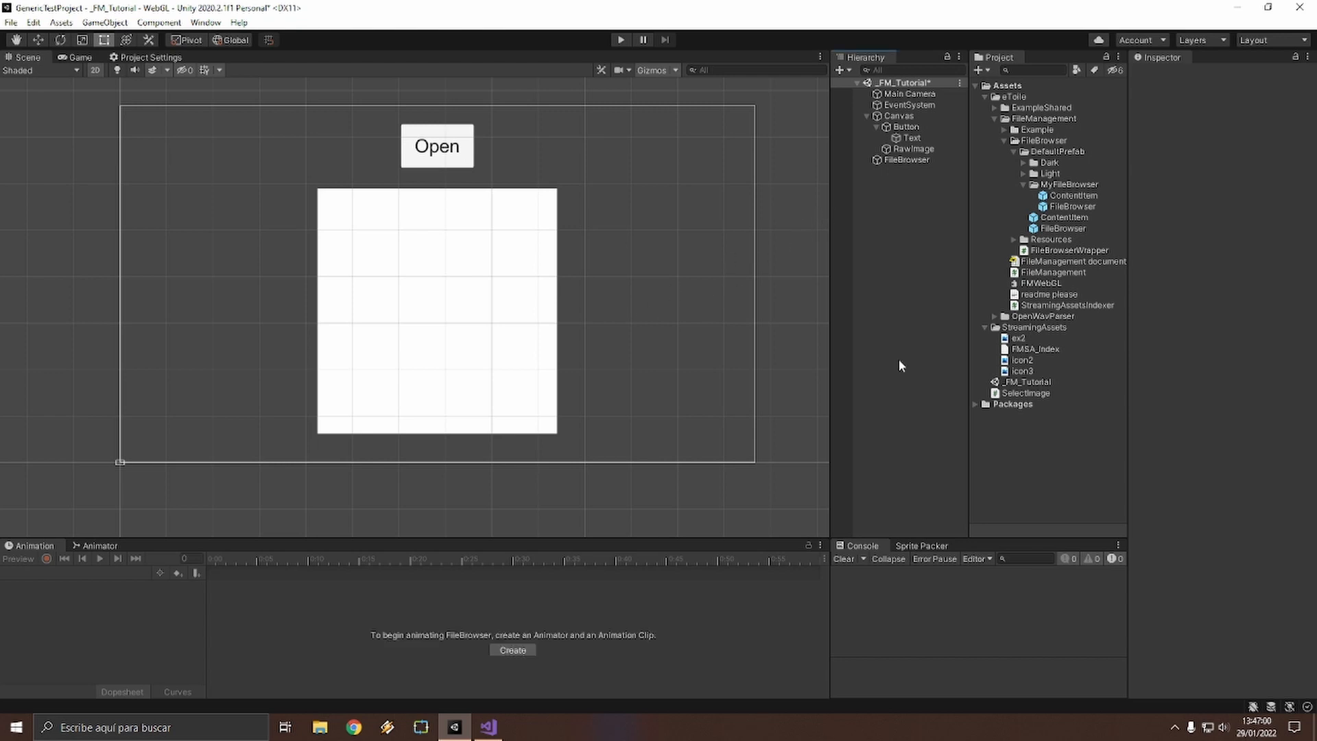
# Step: Confirm the FileBrowser wrapper uses the customized prefab, then play the scene
pyautogui.click(906, 160)
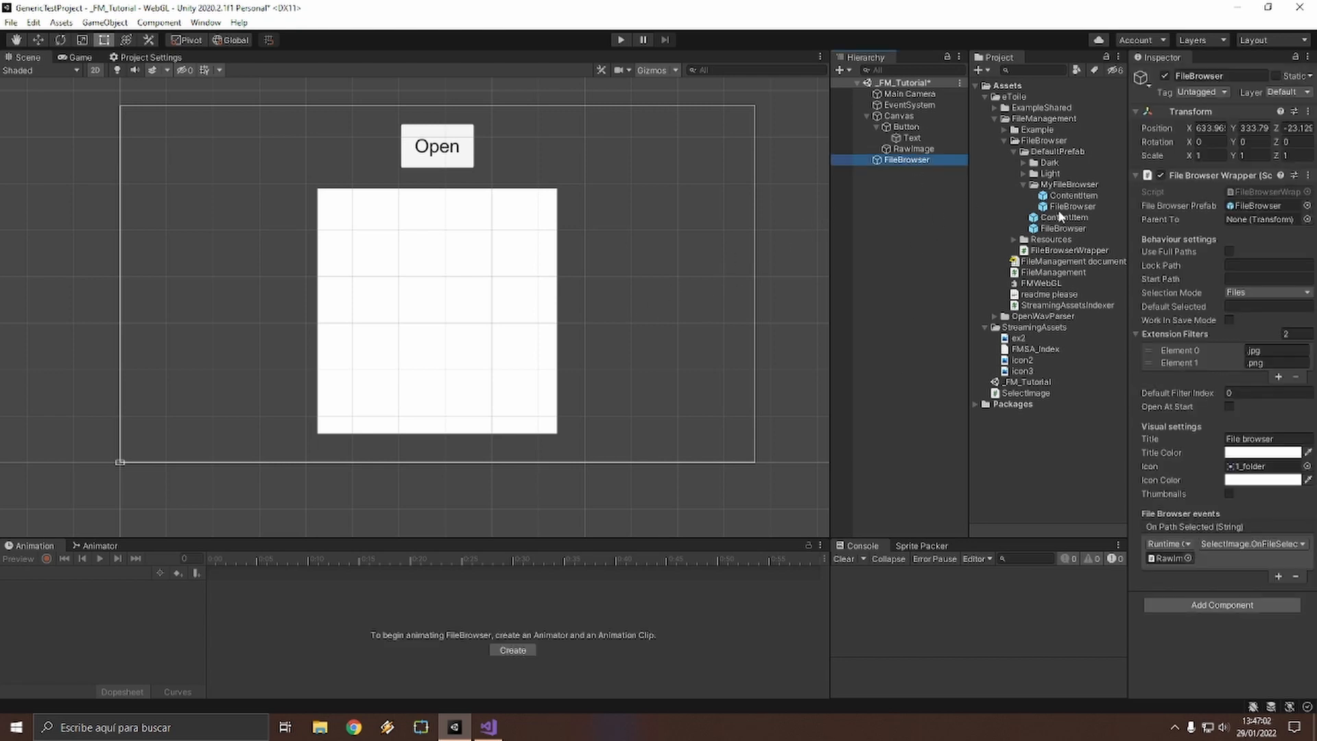
pyautogui.click(1072, 206)
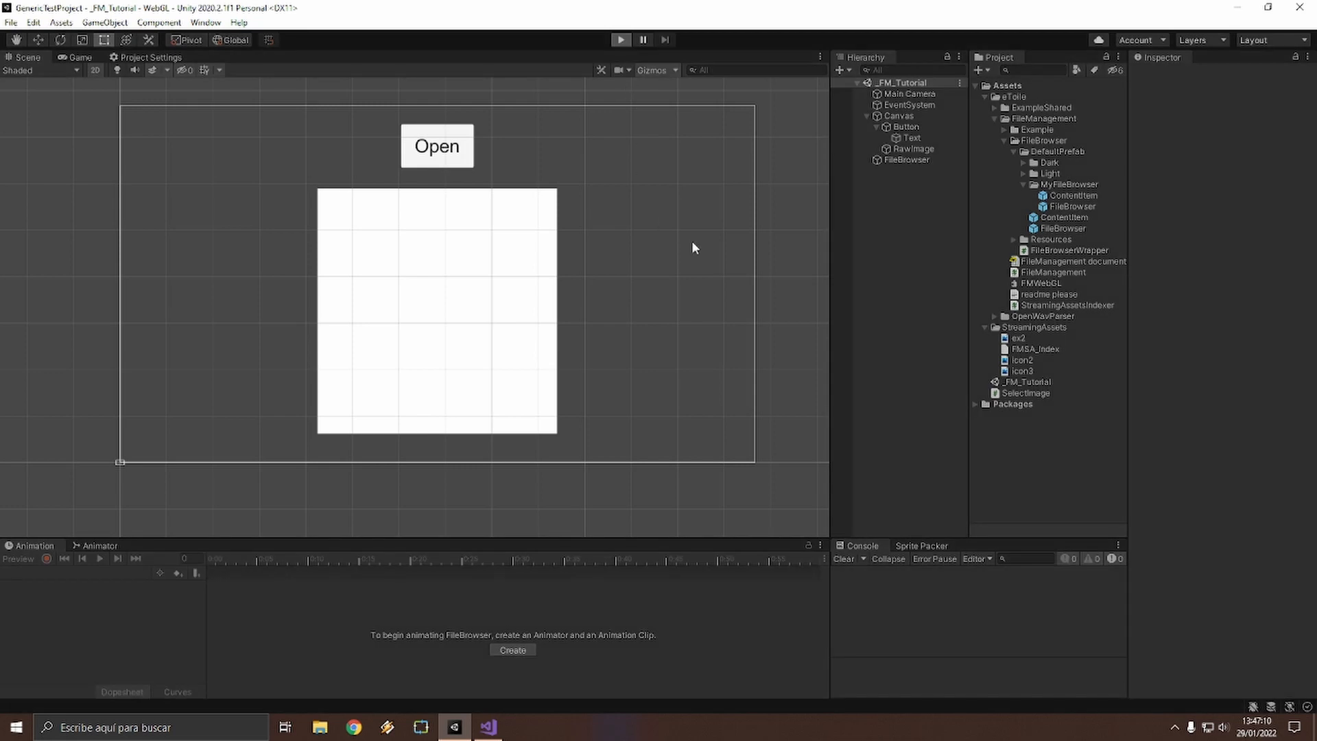
pyautogui.click(80, 57)
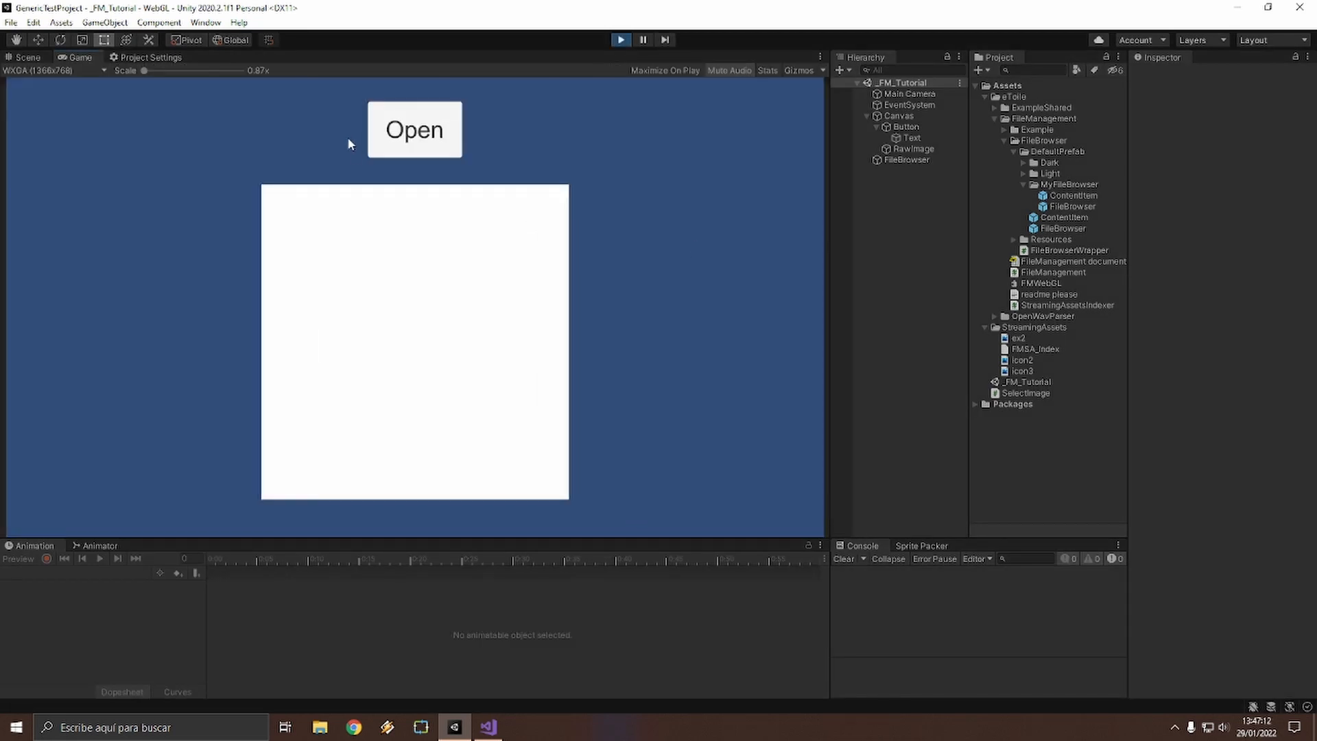
# Step: Load the platform-icons PNG through the green browser, then reopen the browser
pyautogui.click(412, 129)
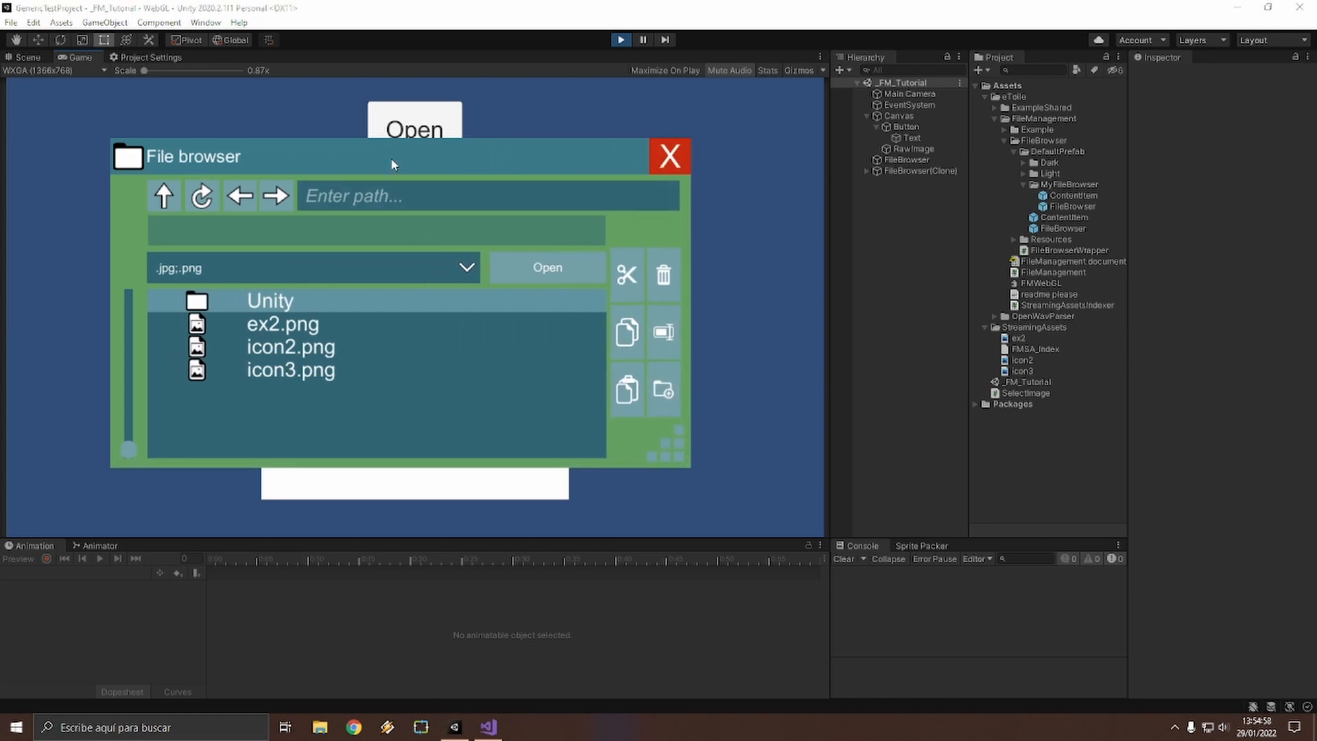
pyautogui.moveTo(280, 359)
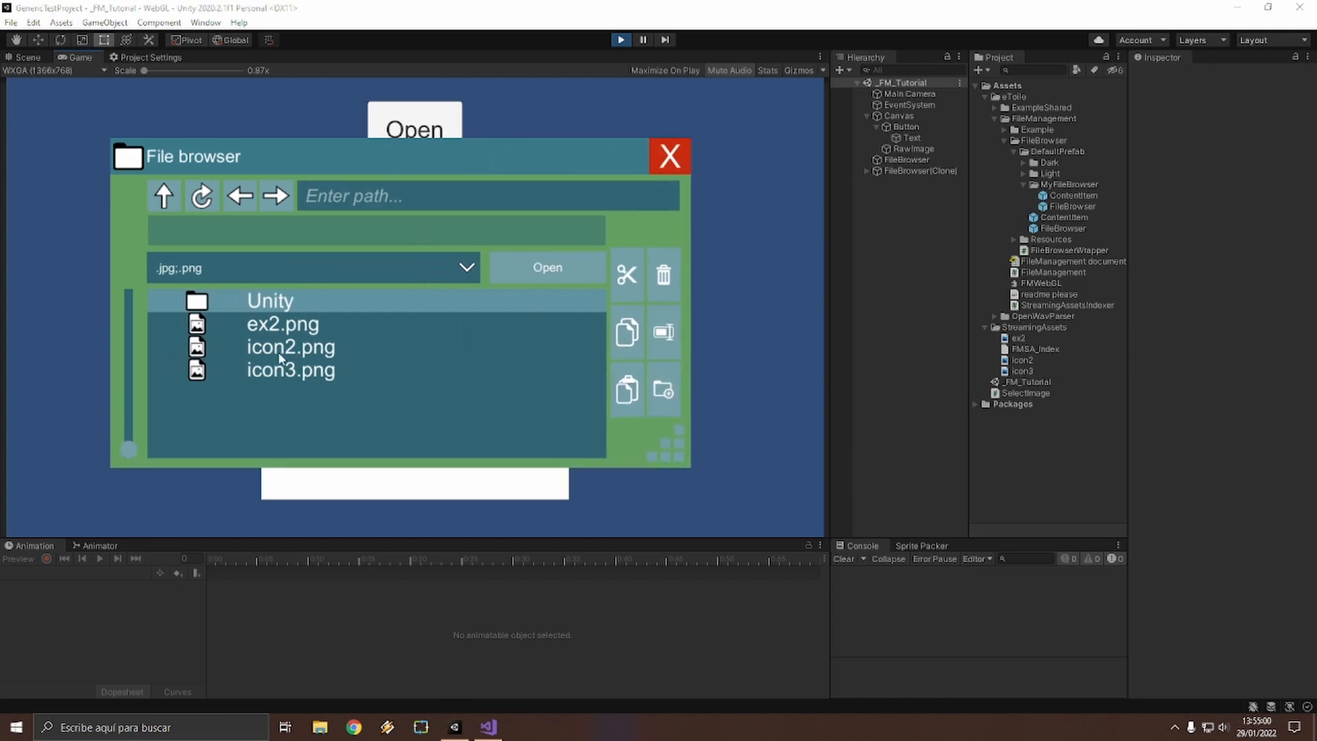
pyautogui.click(670, 156)
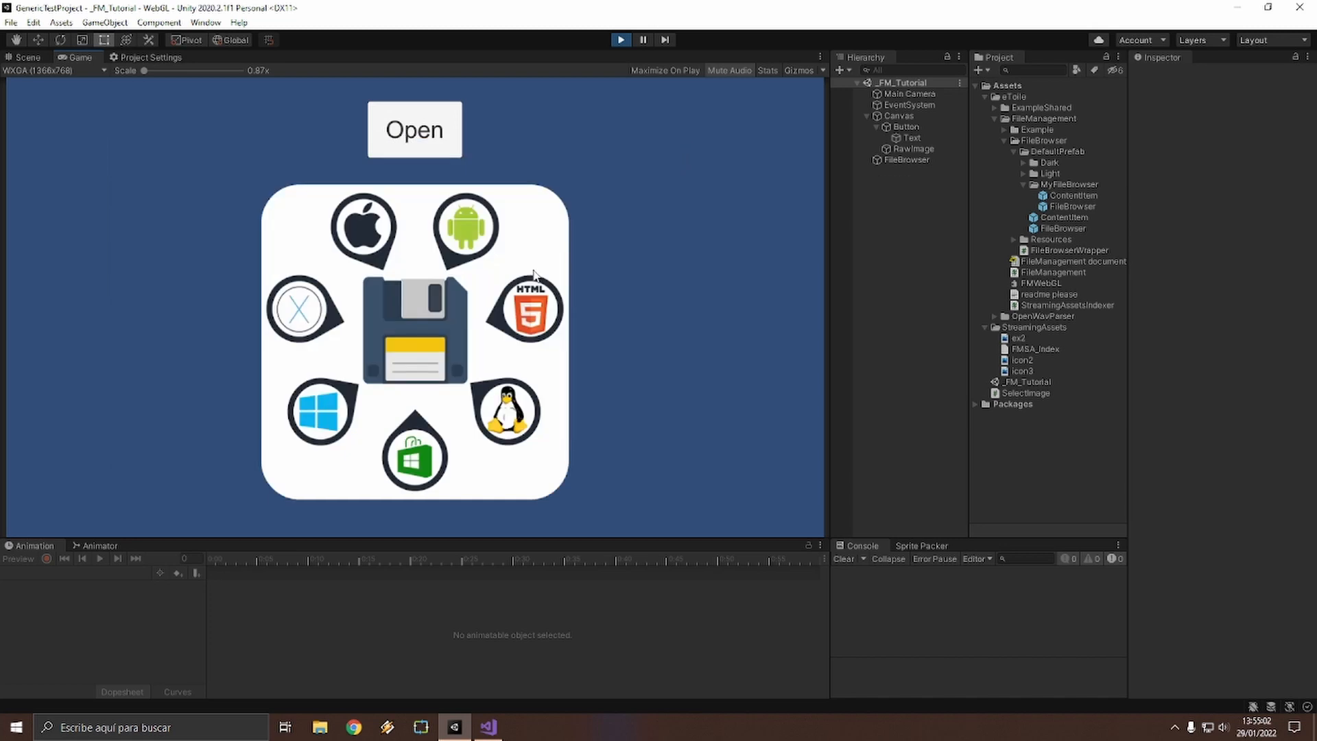
pyautogui.click(414, 130)
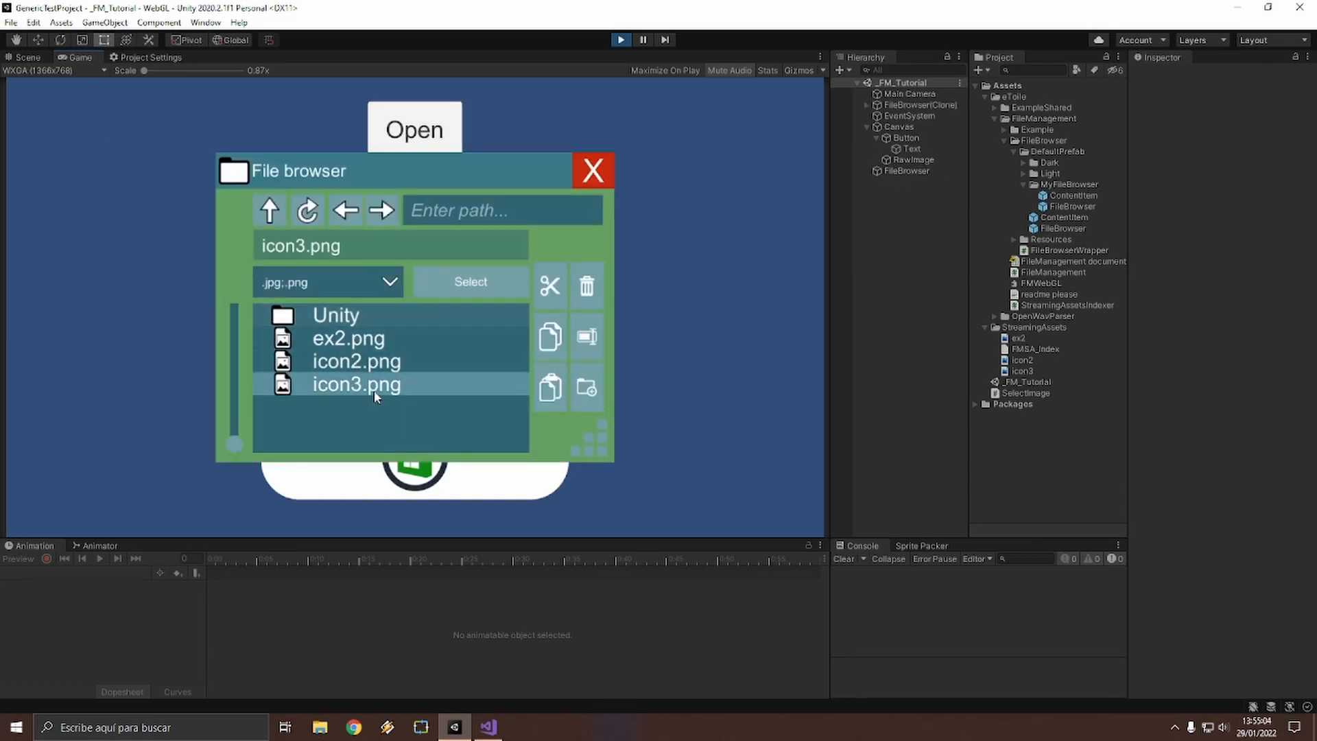